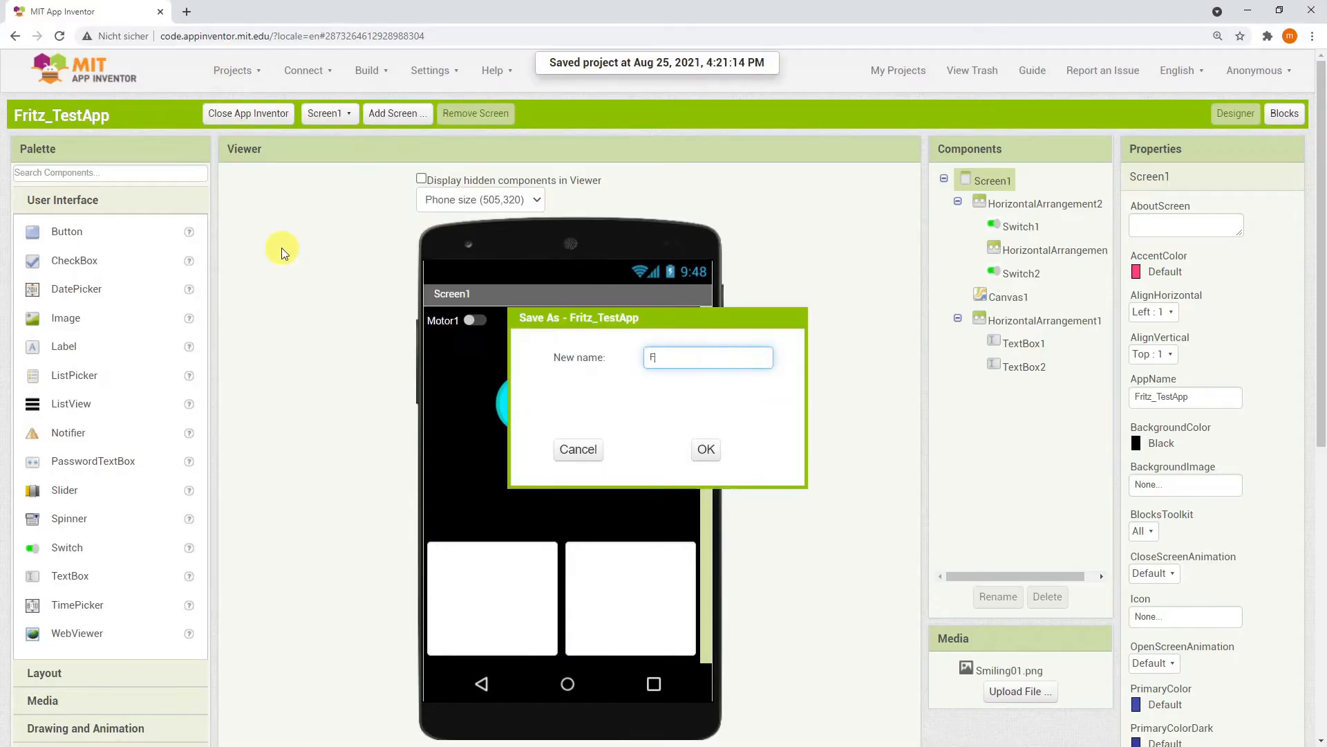
- Save the project as Fritz_PuzzleApp and delete the motor-switch row HorizontalArrangement2
{"action": "left_click", "coordinate": [706, 450]}
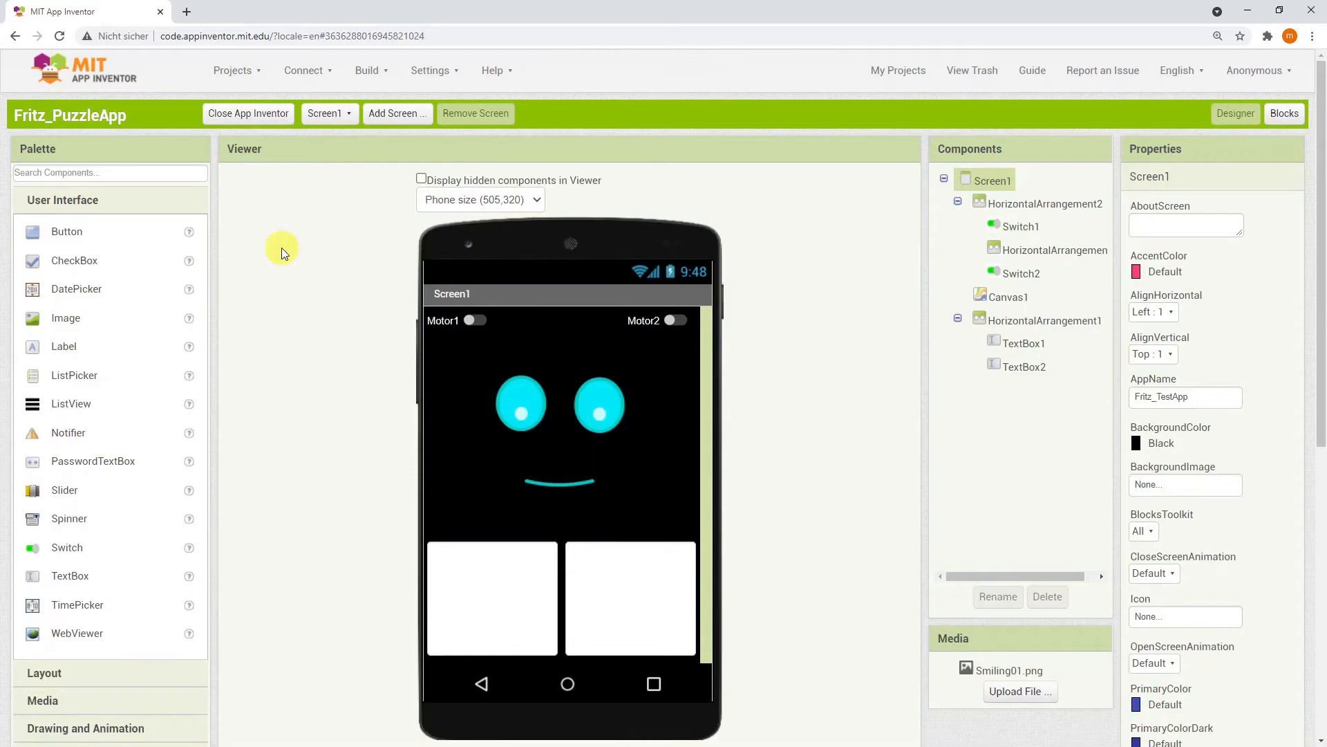
{"action": "left_click", "coordinate": [1285, 113]}
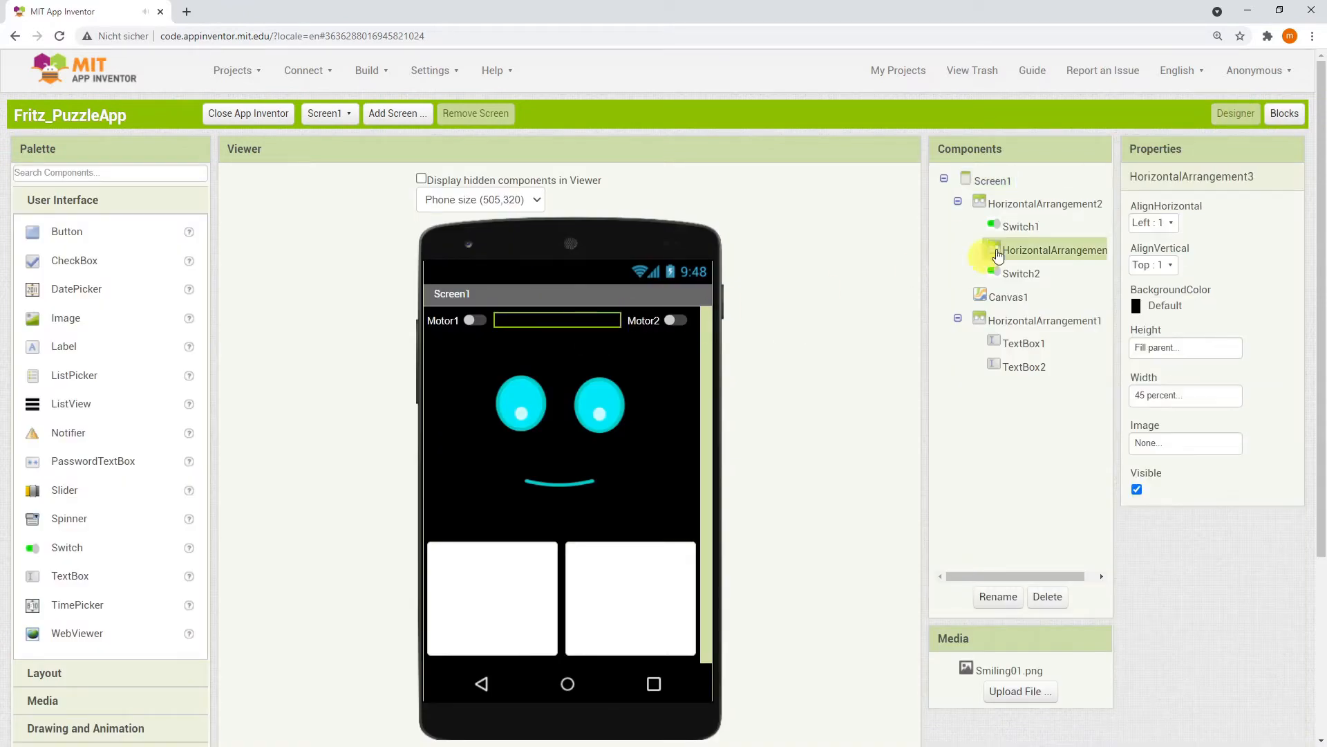
{"action": "left_click", "coordinate": [1047, 596]}
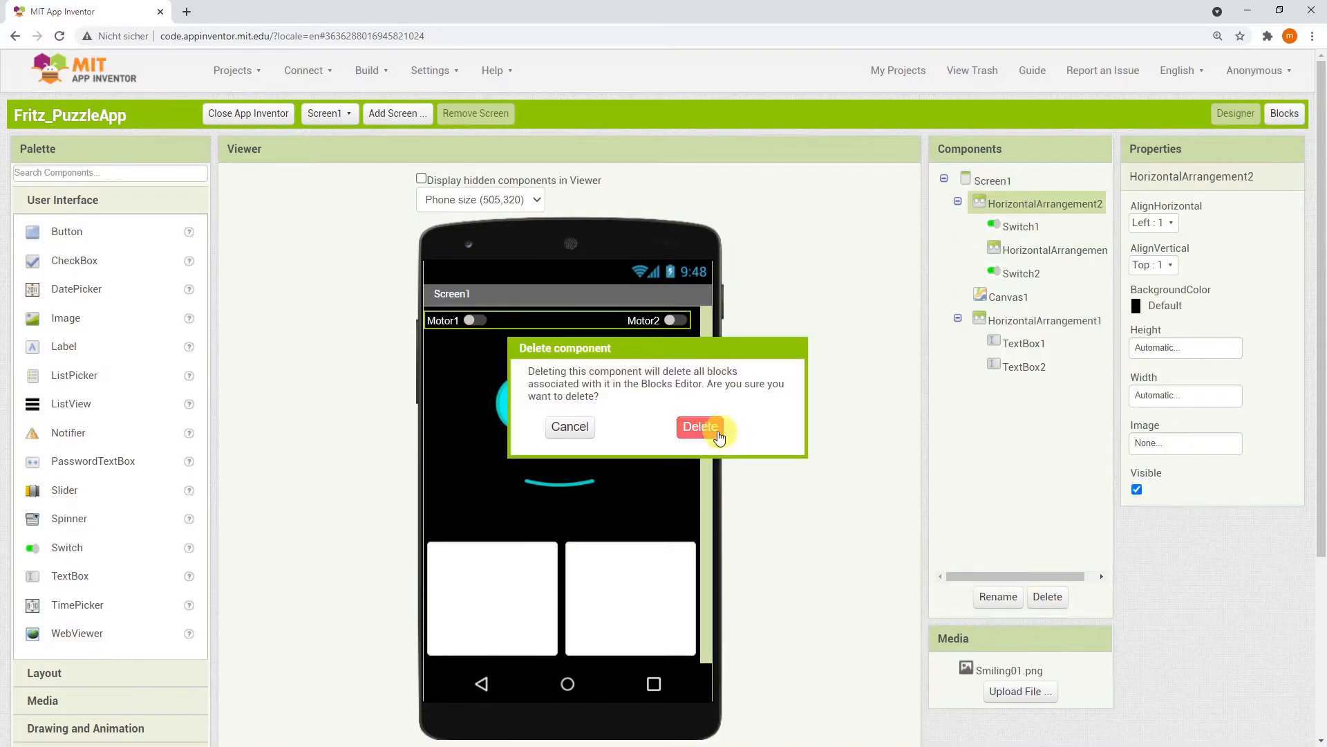
{"action": "left_click", "coordinate": [700, 426]}
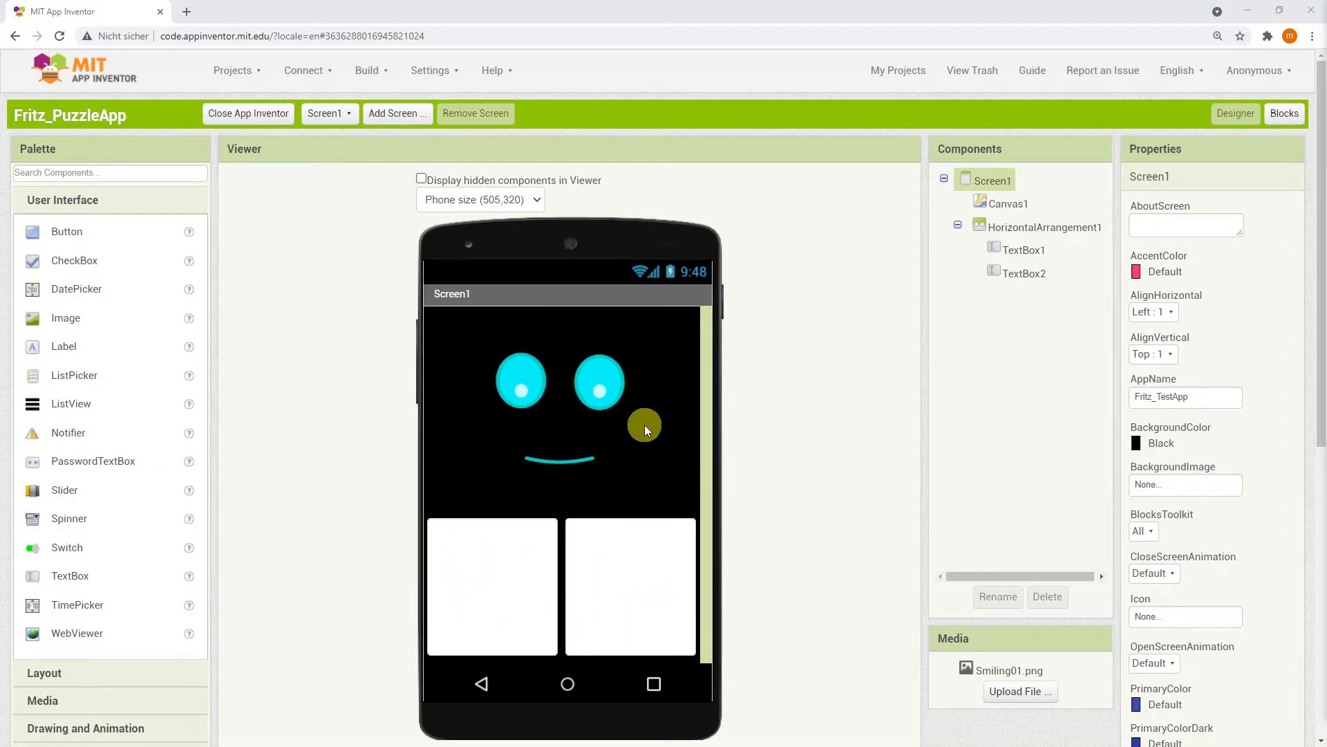
- Add a Clock with TimerEnabled unchecked and make the text box backgrounds black
{"action": "scroll", "scroll_direction": "down", "scroll_amount": 3}
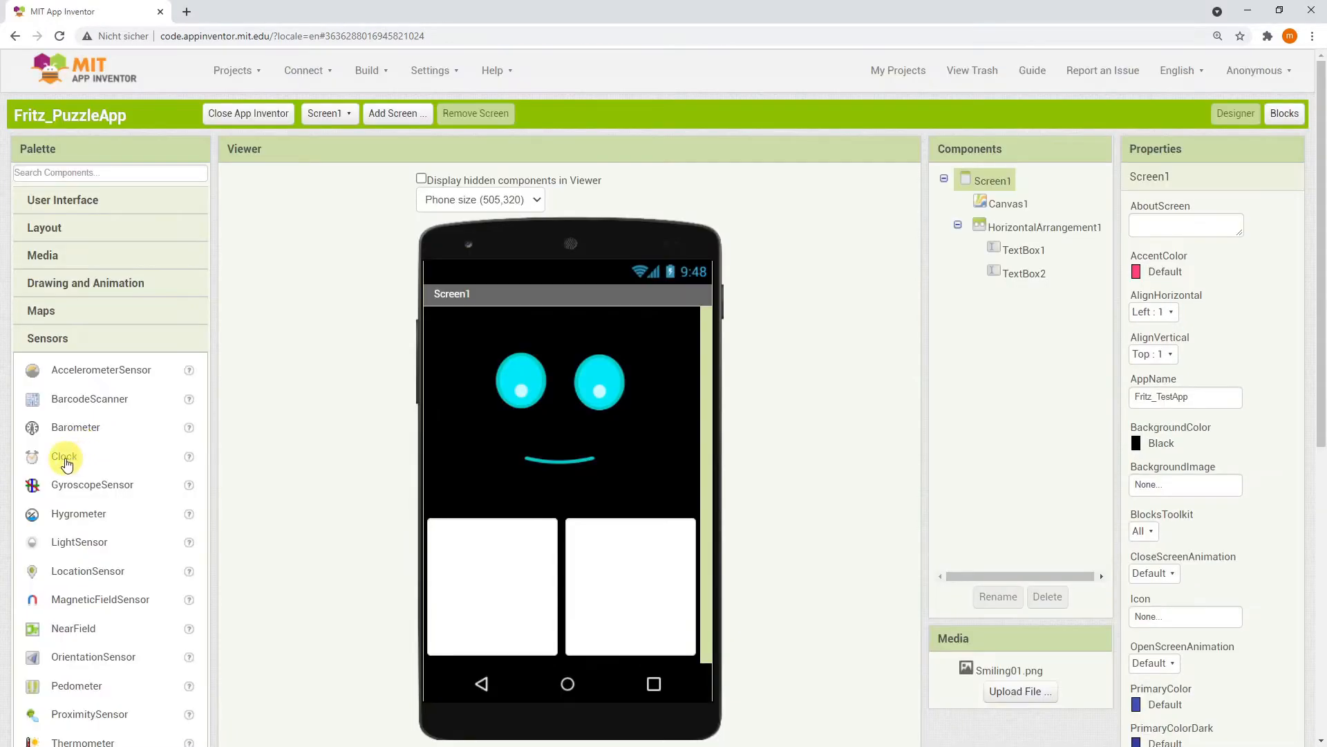
{"action": "left_click_drag", "start_coordinate": [63, 456], "coordinate": [584, 512]}
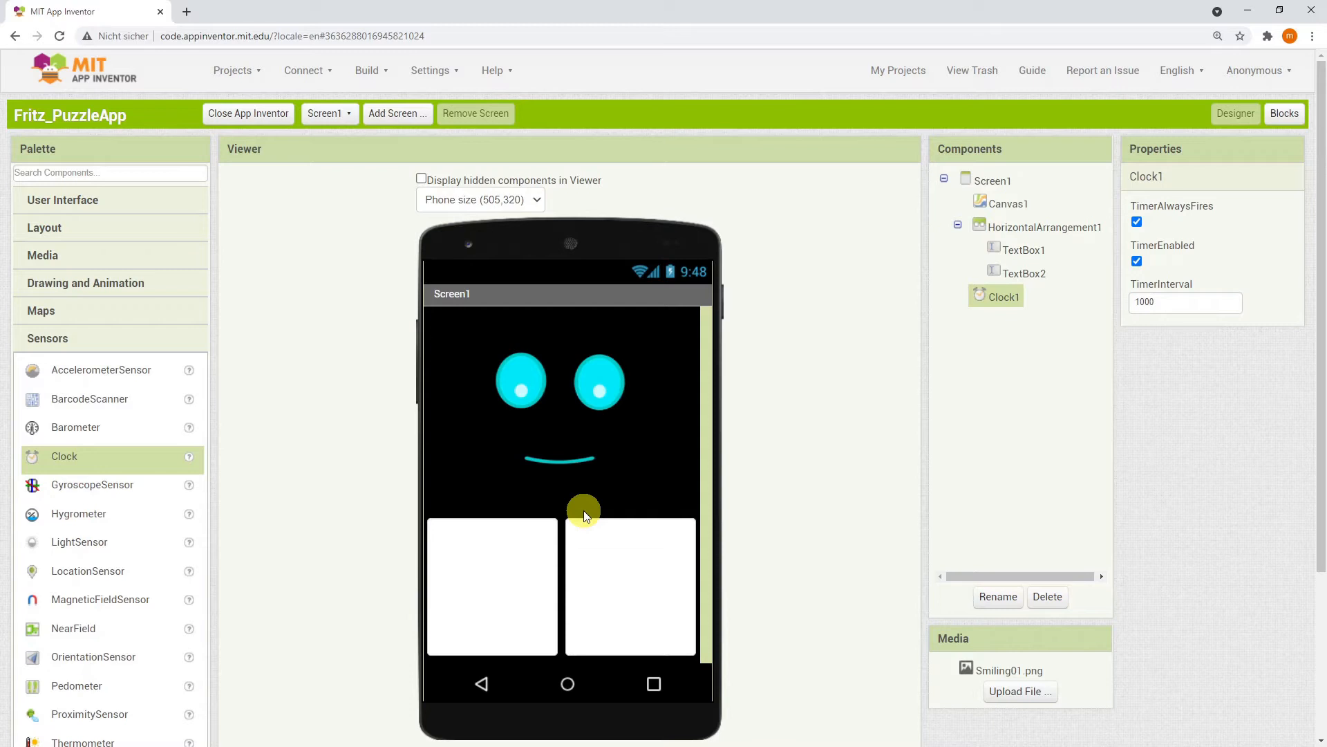
{"action": "scroll", "scroll_direction": "down", "scroll_amount": 3}
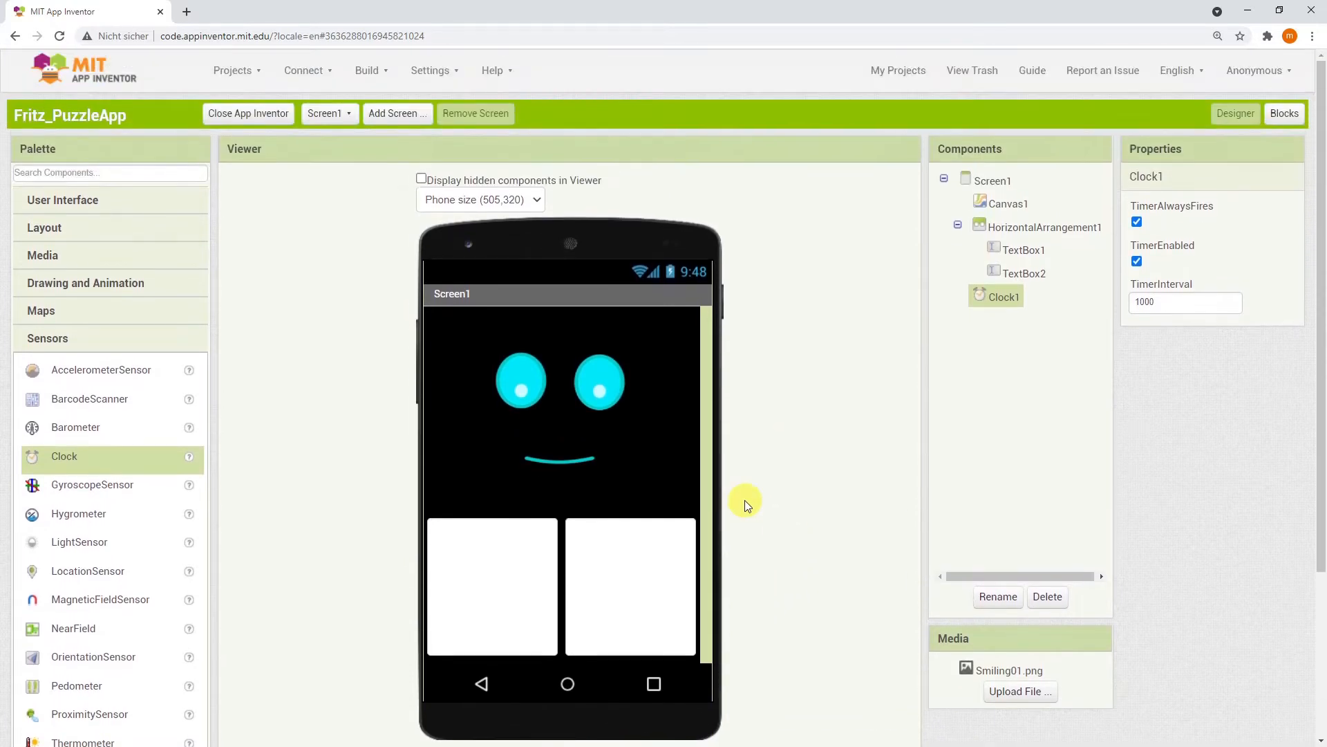
{"action": "mouse_move", "coordinate": [1175, 227]}
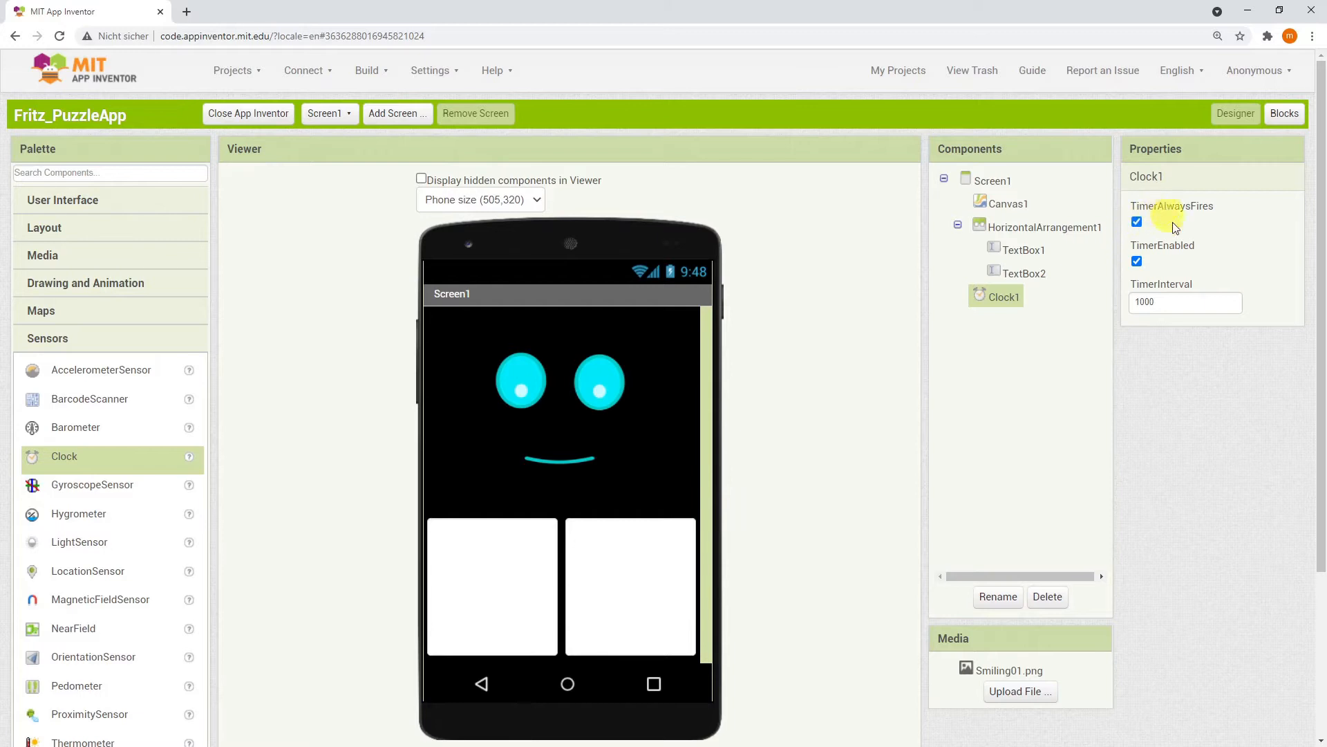
{"action": "left_click", "coordinate": [1136, 260]}
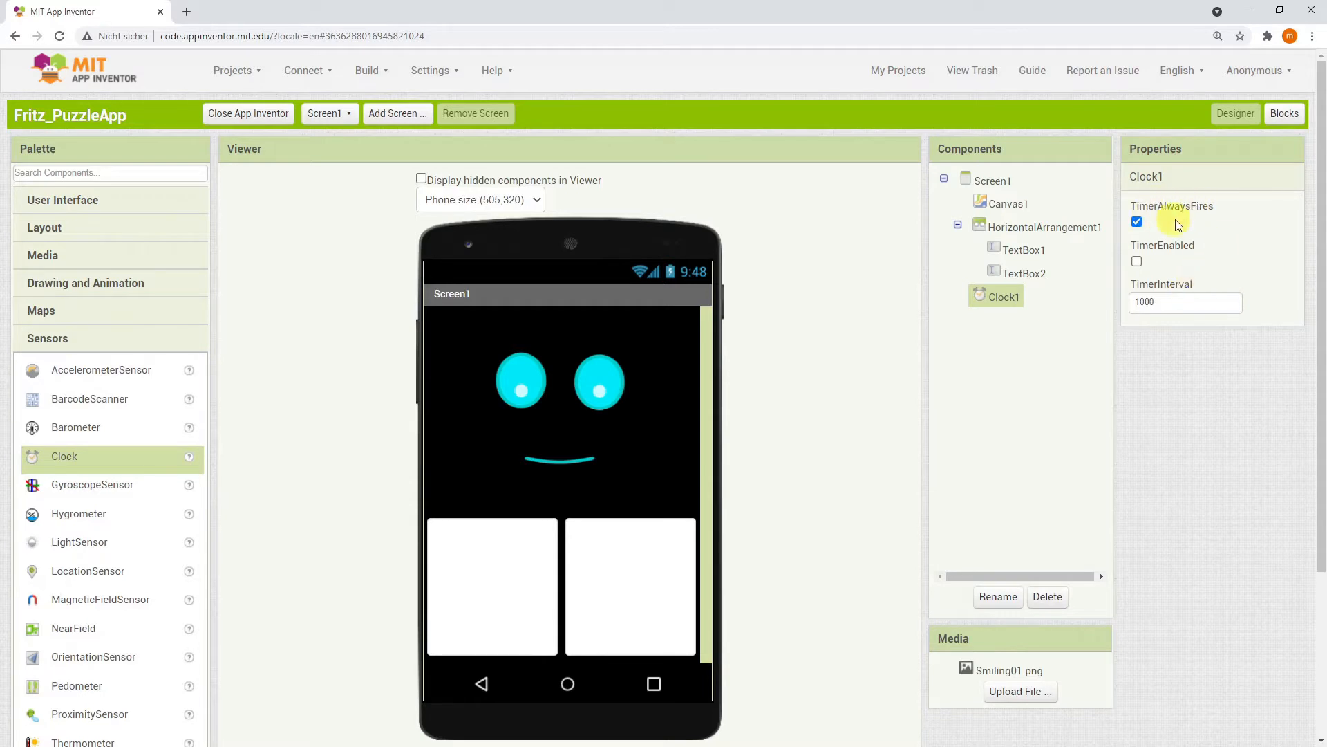
{"action": "mouse_move", "coordinate": [1230, 217]}
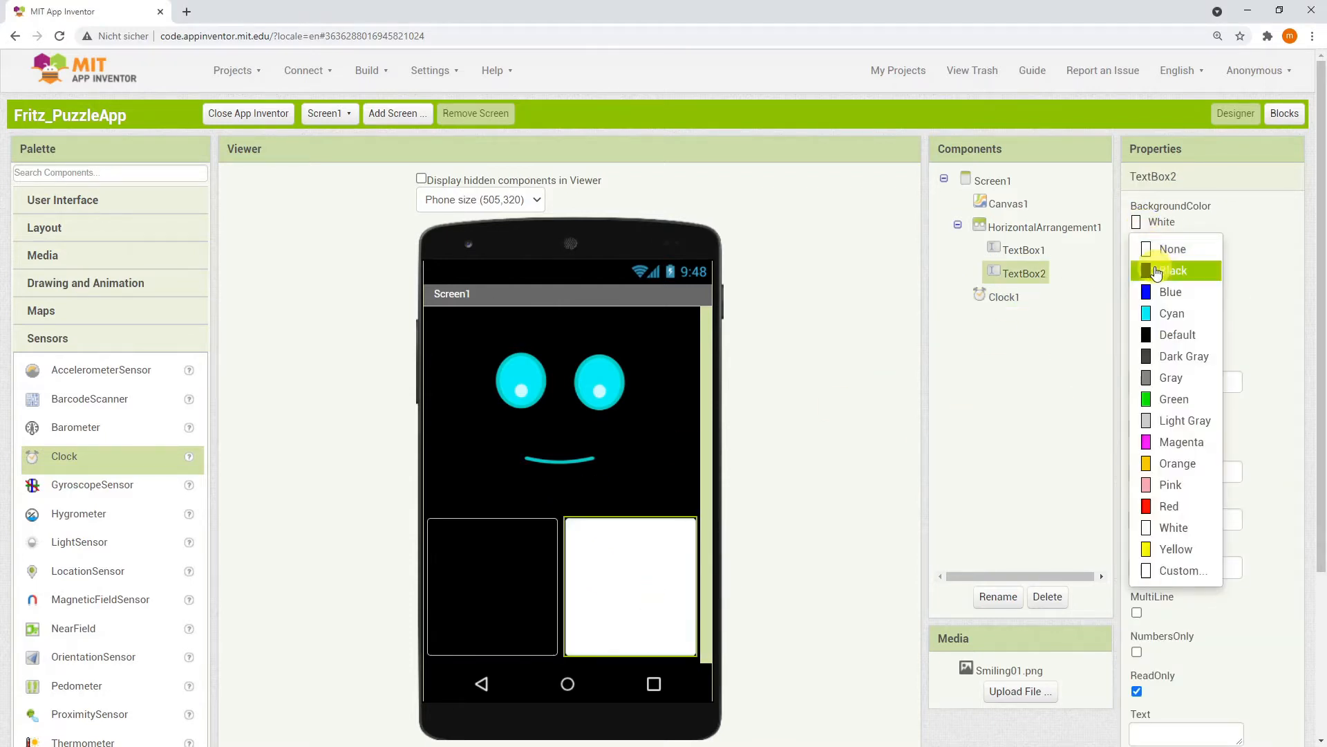
{"action": "left_click", "coordinate": [1177, 334]}
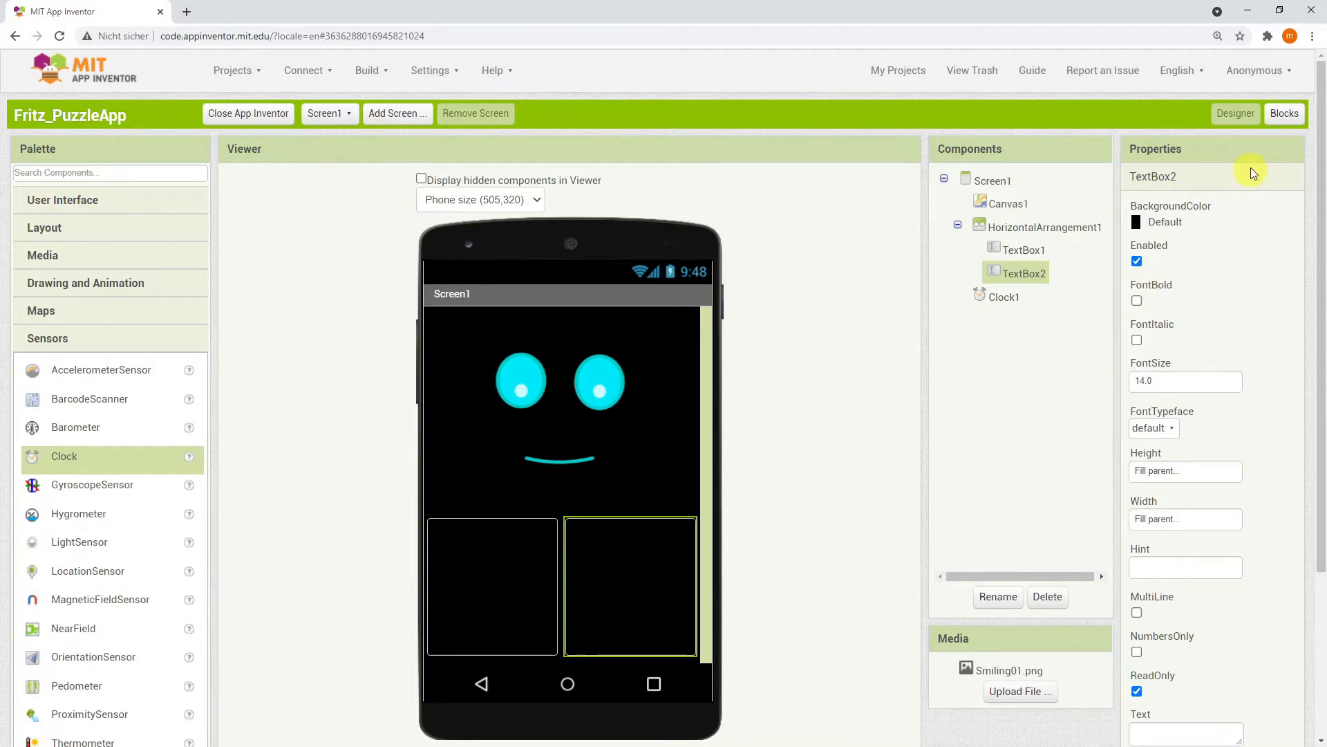
- In the Blocks editor, add a when Canvas1.Touched event handler
{"action": "left_click", "coordinate": [1283, 113]}
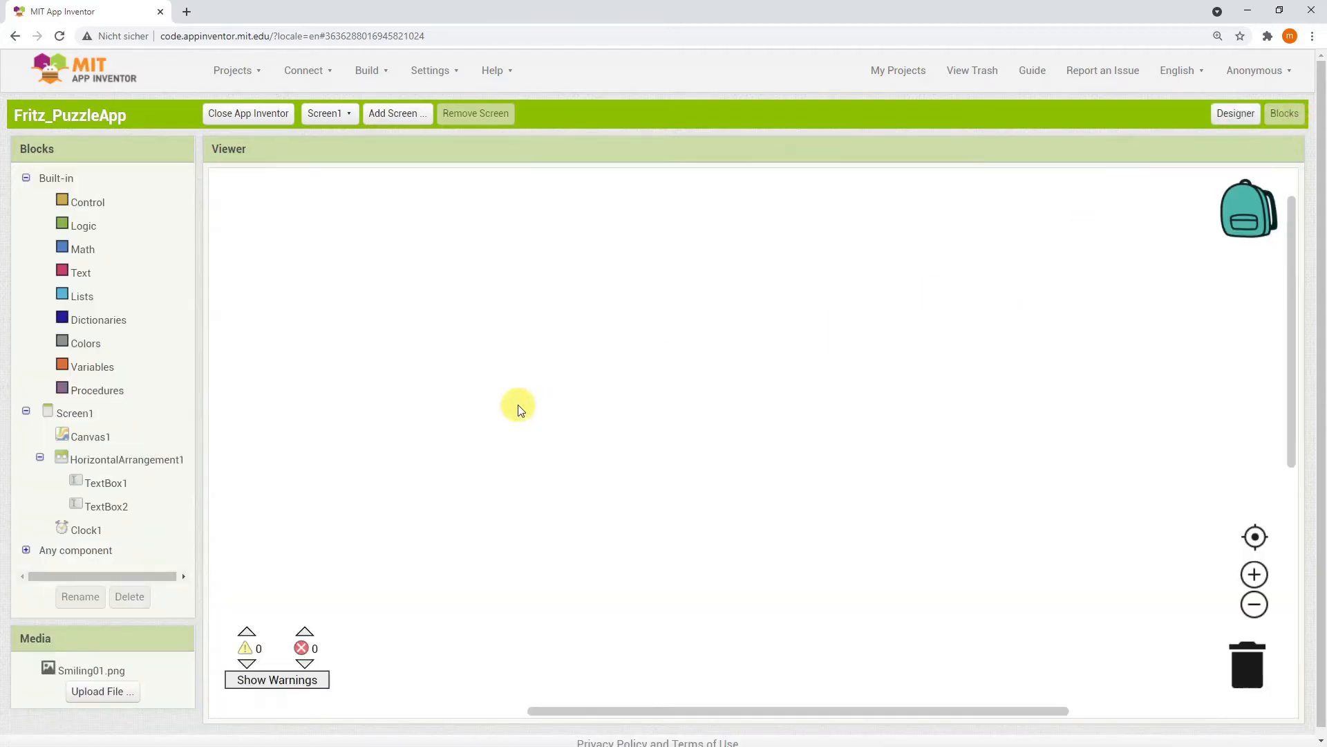
{"action": "left_click", "coordinate": [91, 436]}
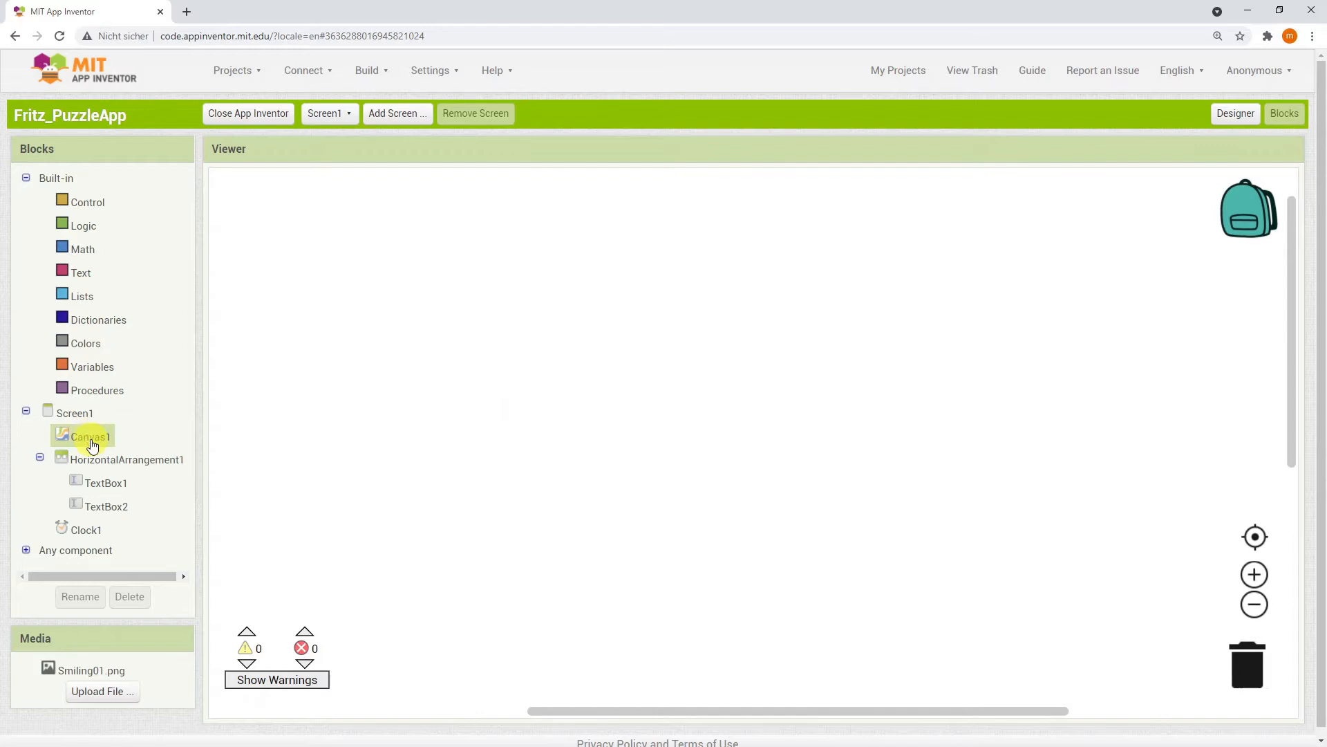
{"action": "left_click", "coordinate": [88, 436]}
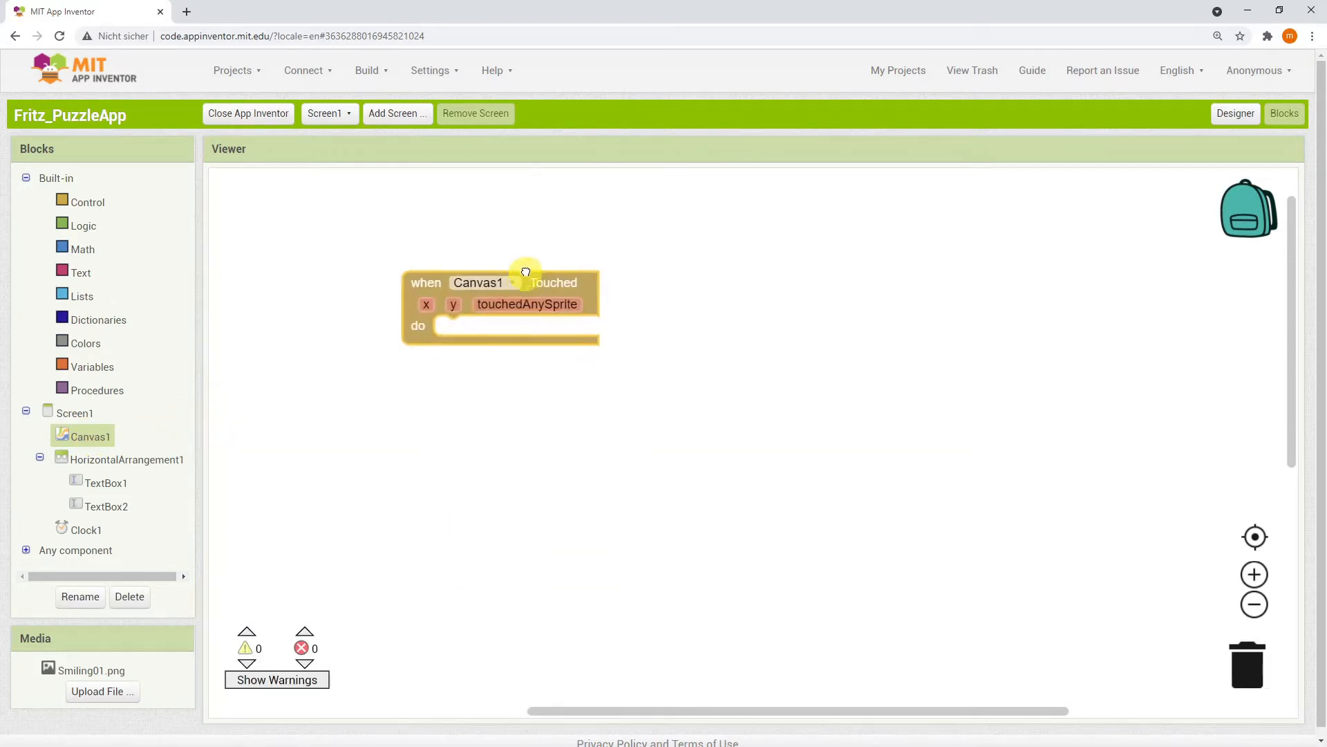
{"action": "left_click", "coordinate": [527, 305]}
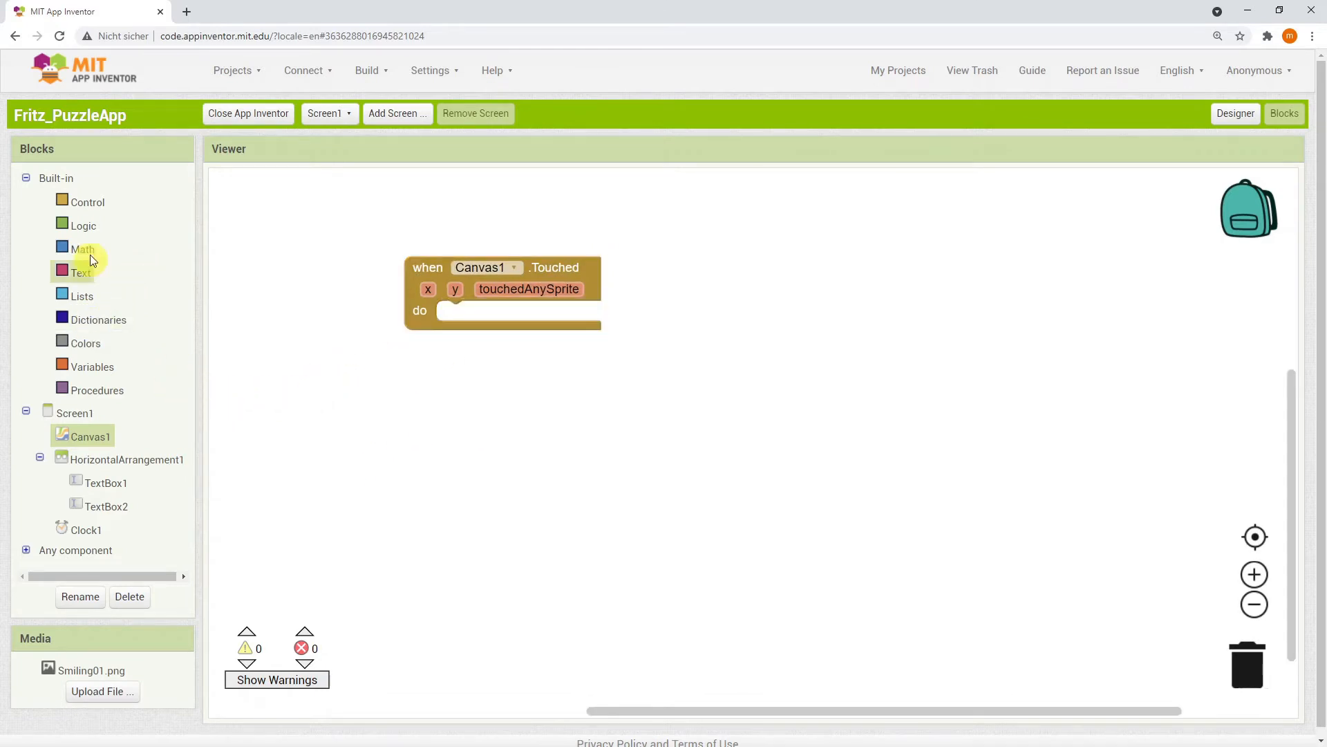
- Inside Canvas1.Touched, set Clock1.TimerEnabled to a Logic true block
{"action": "left_click", "coordinate": [86, 530]}
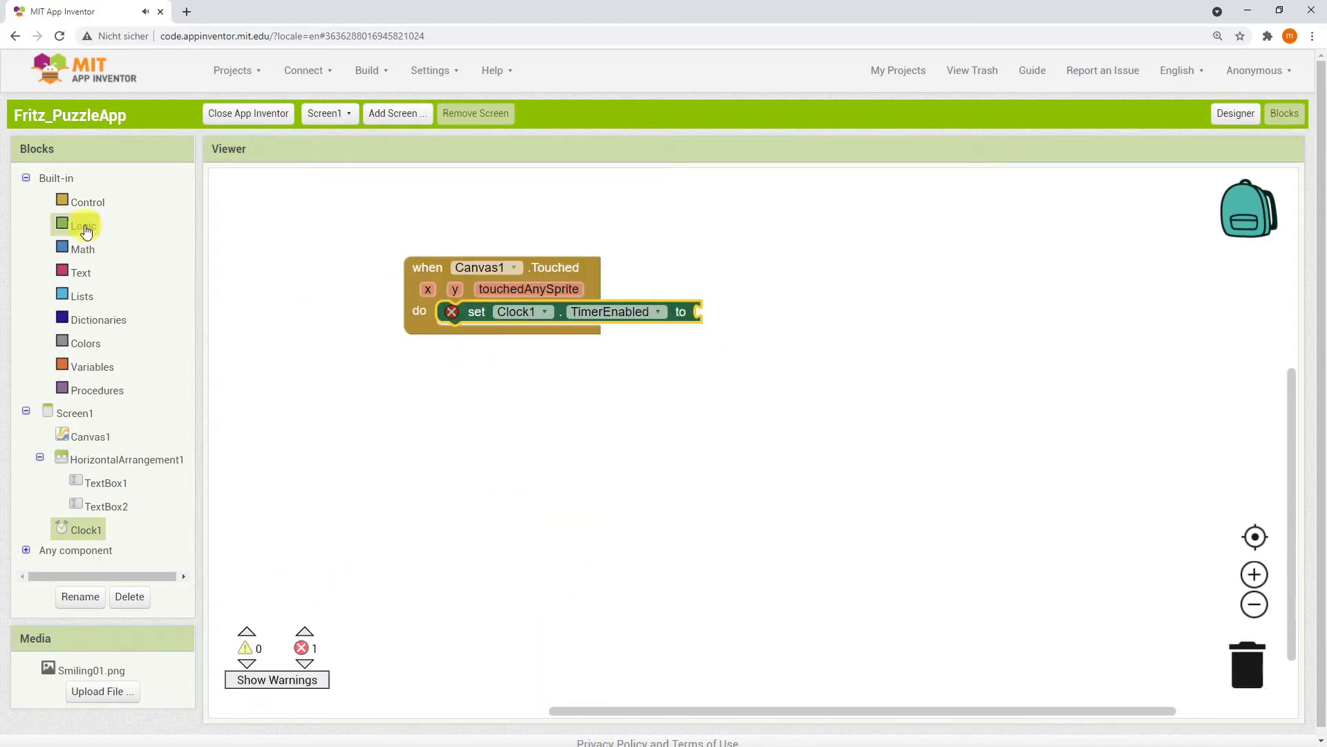
{"action": "left_click", "coordinate": [698, 311]}
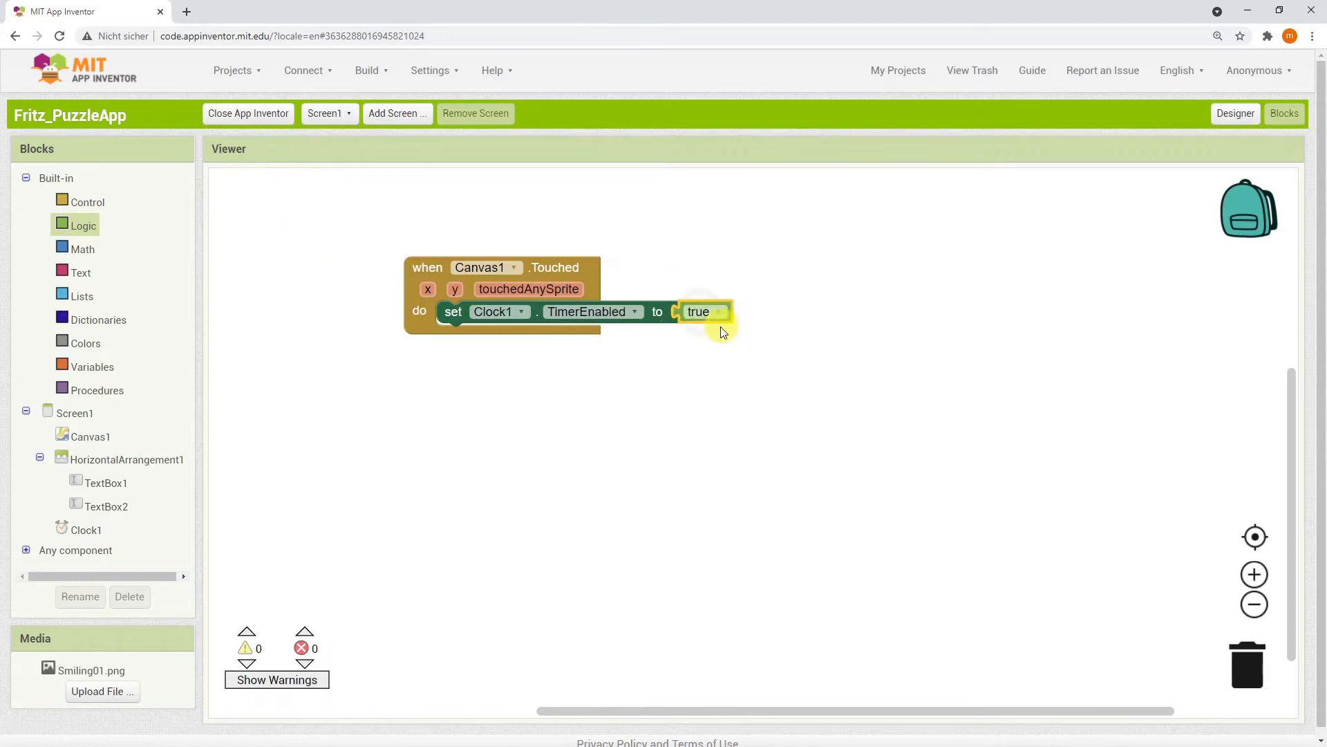
{"action": "mouse_move", "coordinate": [254, 343]}
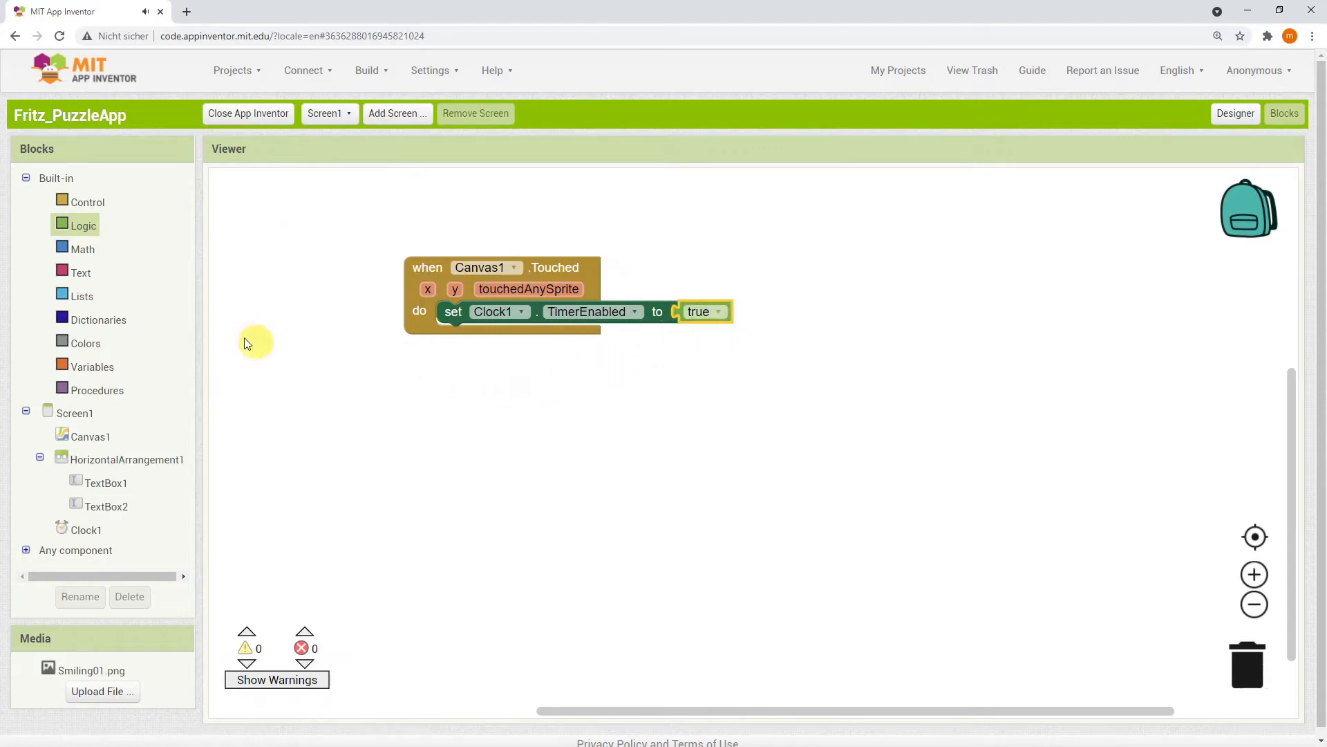
{"action": "left_click", "coordinate": [86, 530]}
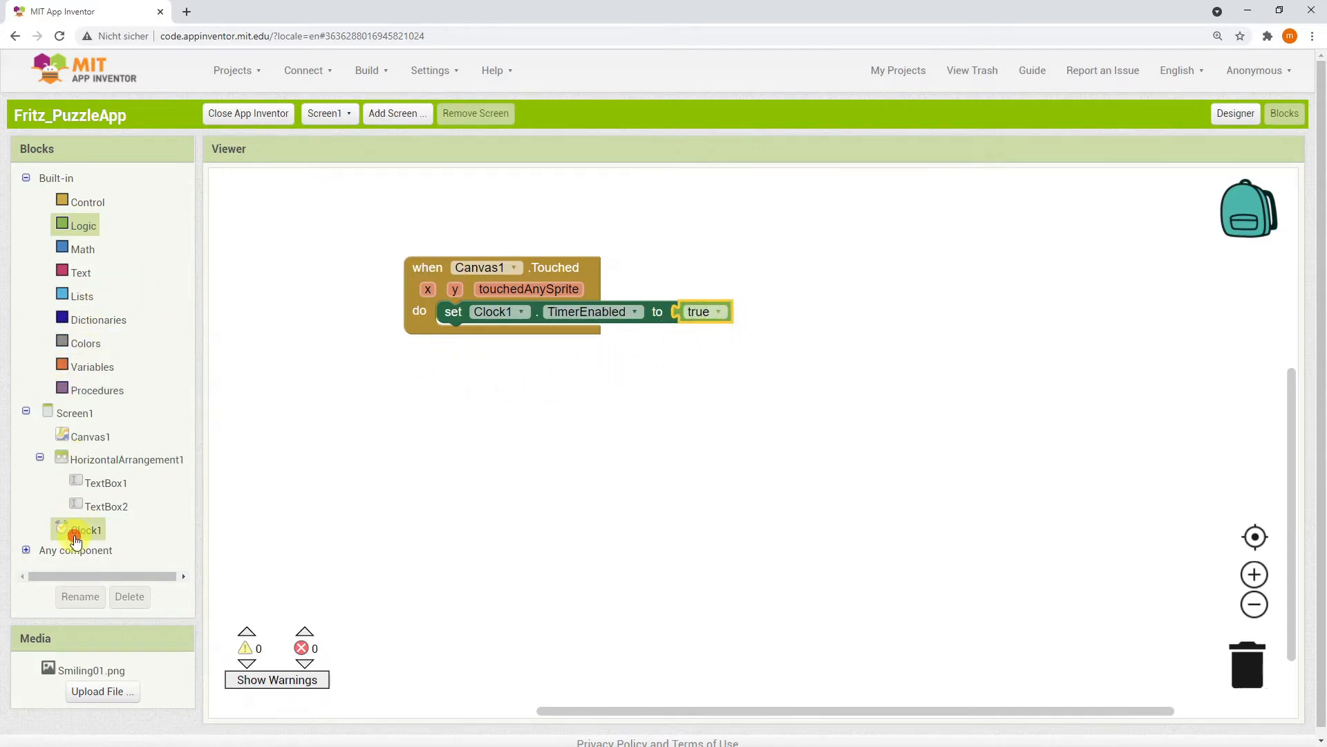
{"action": "left_click", "coordinate": [78, 529]}
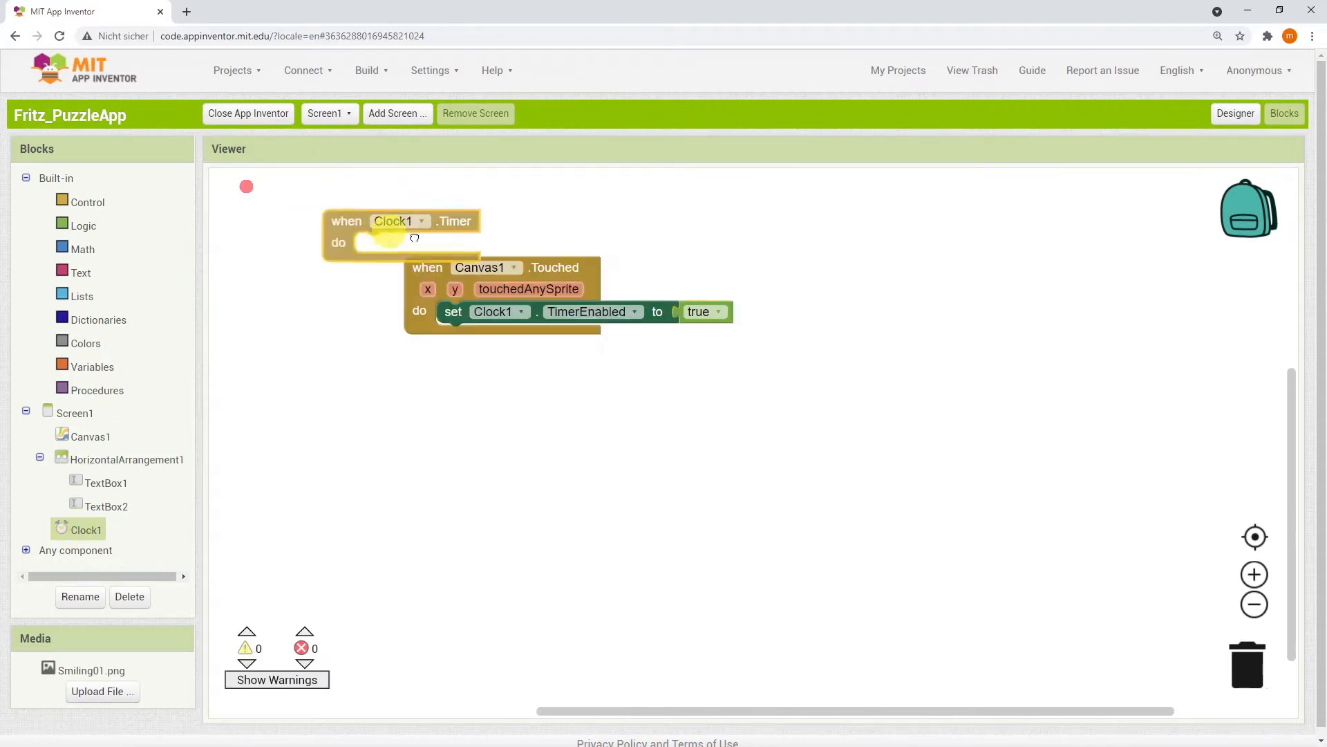
- Drag the when Clock1.Timer block beneath the Canvas1.Touched handler
{"action": "left_click_drag", "start_coordinate": [389, 221], "coordinate": [431, 369]}
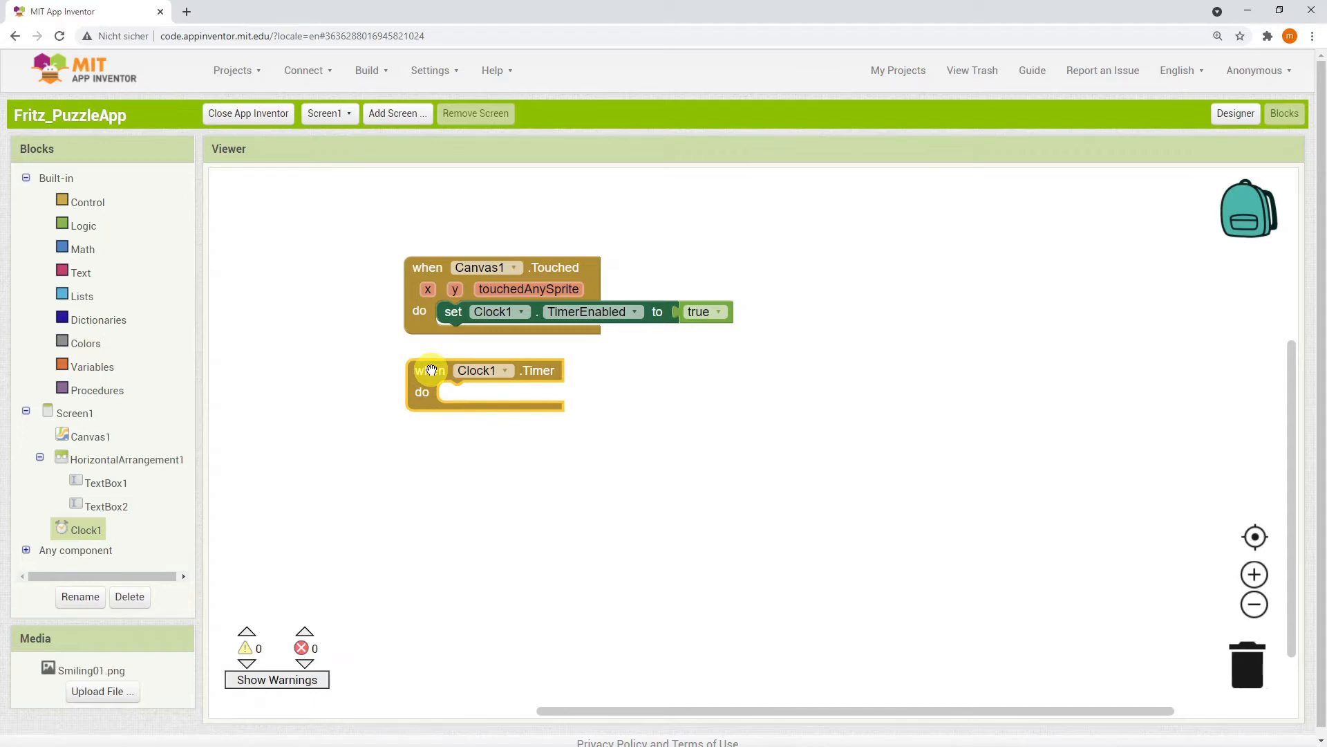
{"action": "mouse_move", "coordinate": [121, 398]}
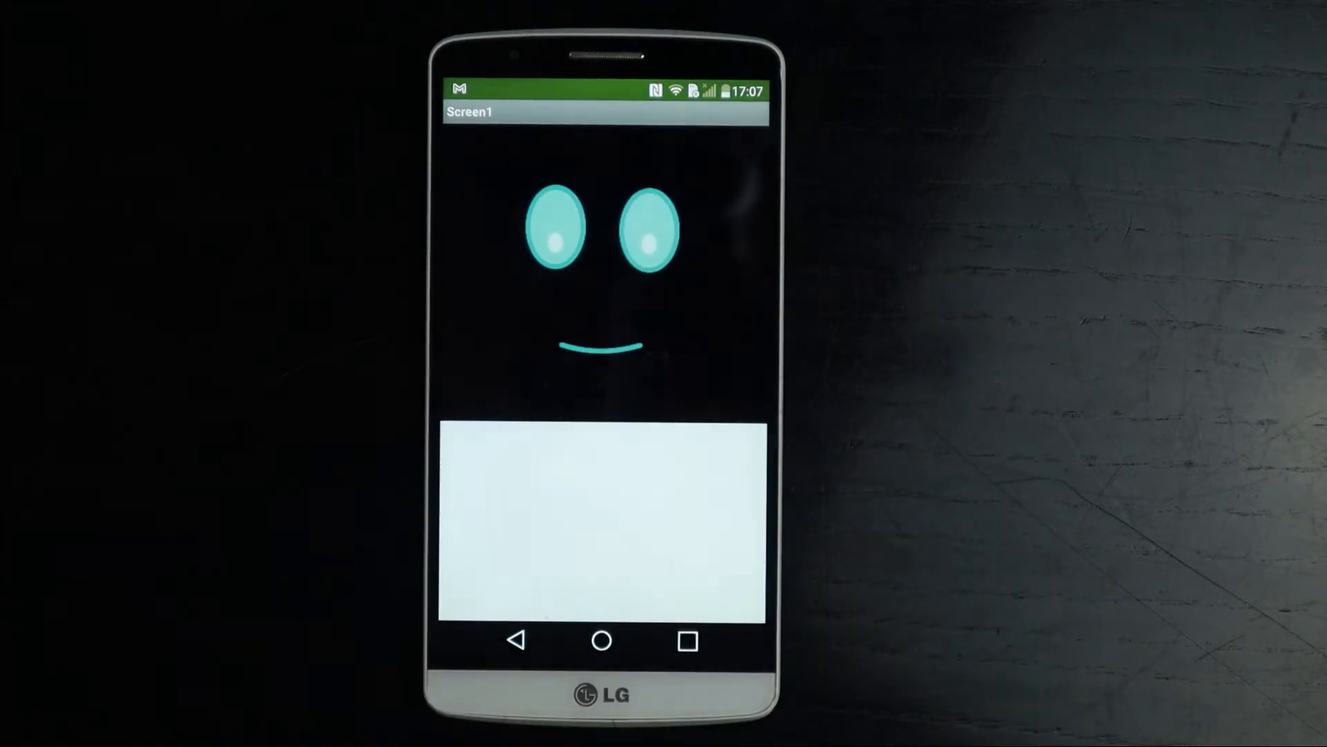
- Attach a white color block to TextBox2.BackgroundColor in Clock1.Timer
{"action": "left_click", "coordinate": [316, 70]}
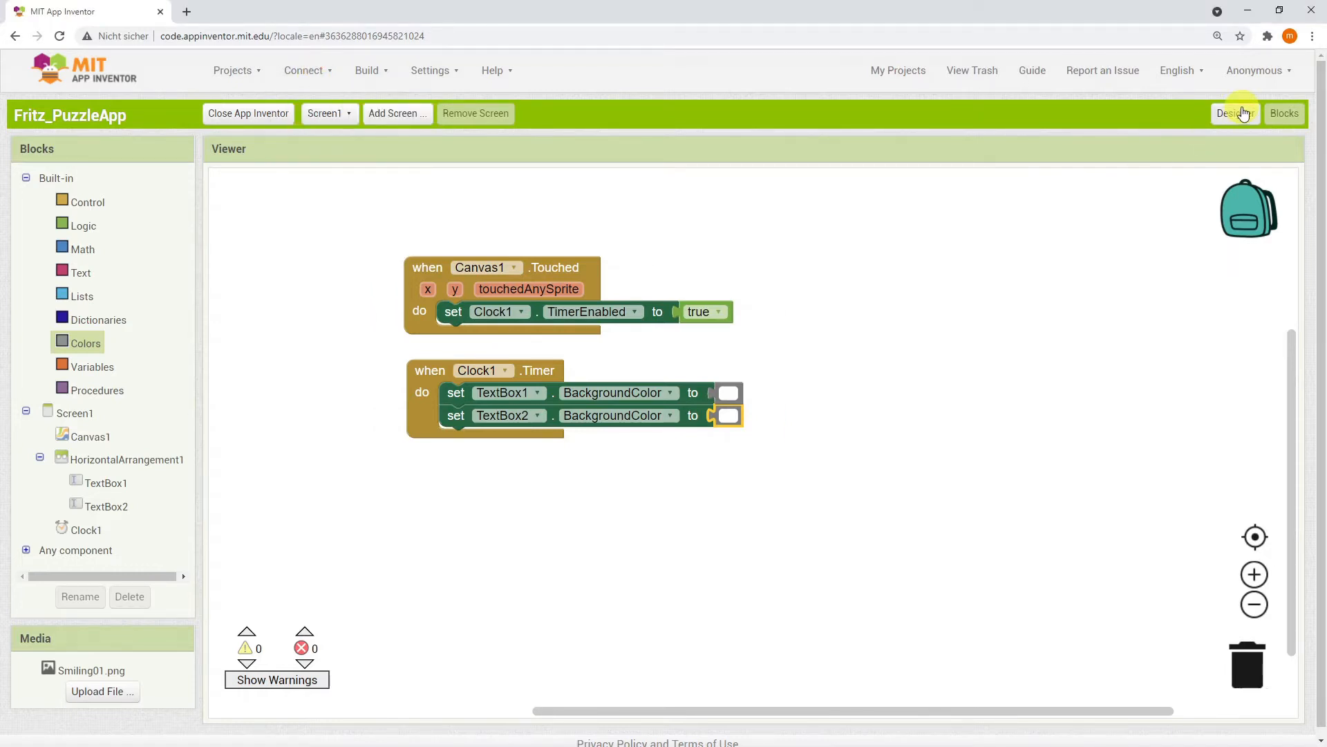
- Check Clock1's TimerInterval, then add a set Clock1.TimerInterval number block to Canvas1.Touched
{"action": "left_click", "coordinate": [1235, 114]}
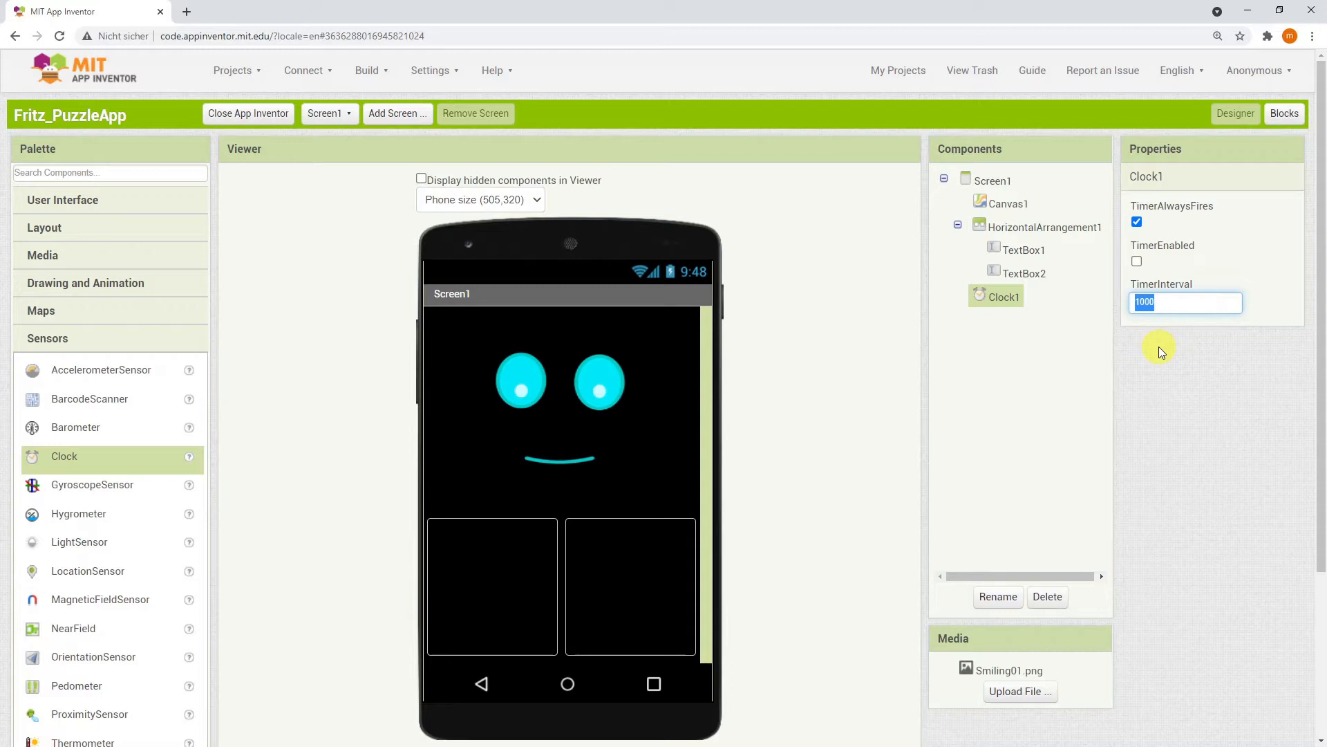
{"action": "mouse_move", "coordinate": [1193, 295]}
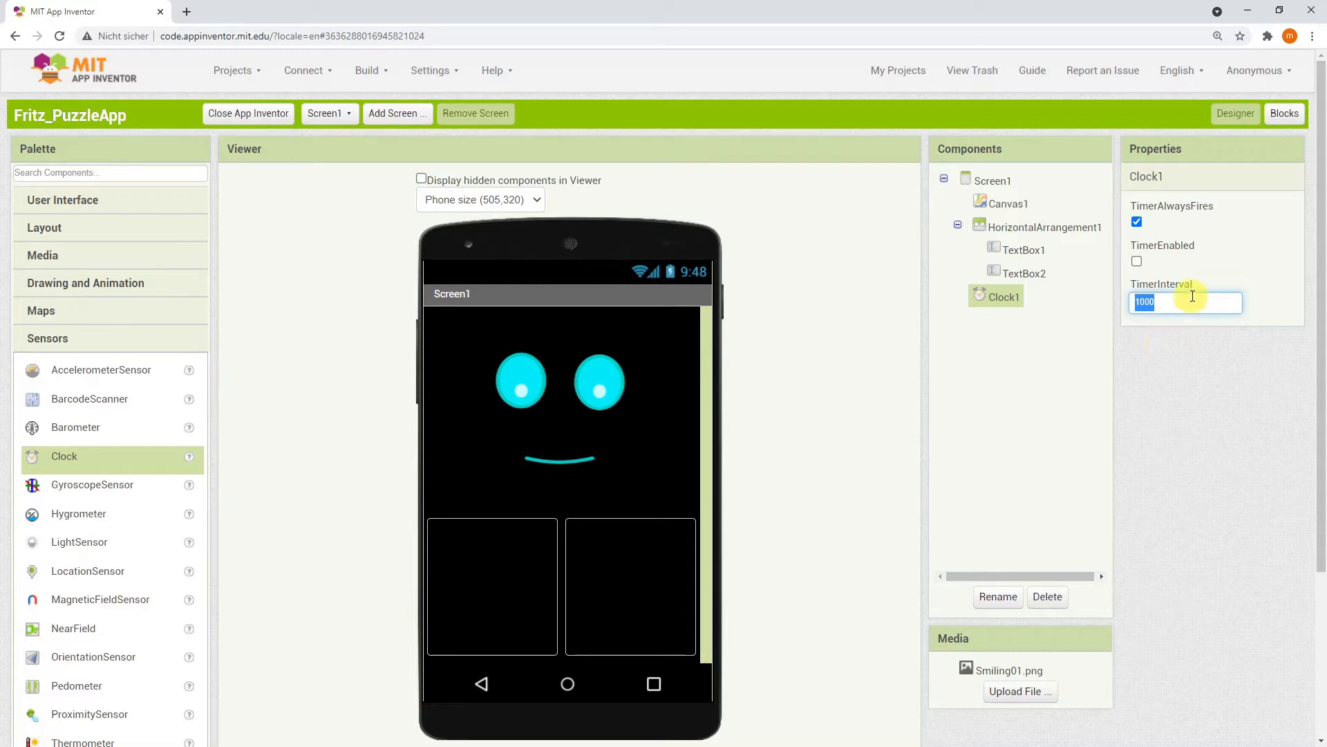
{"action": "left_click", "coordinate": [1284, 114]}
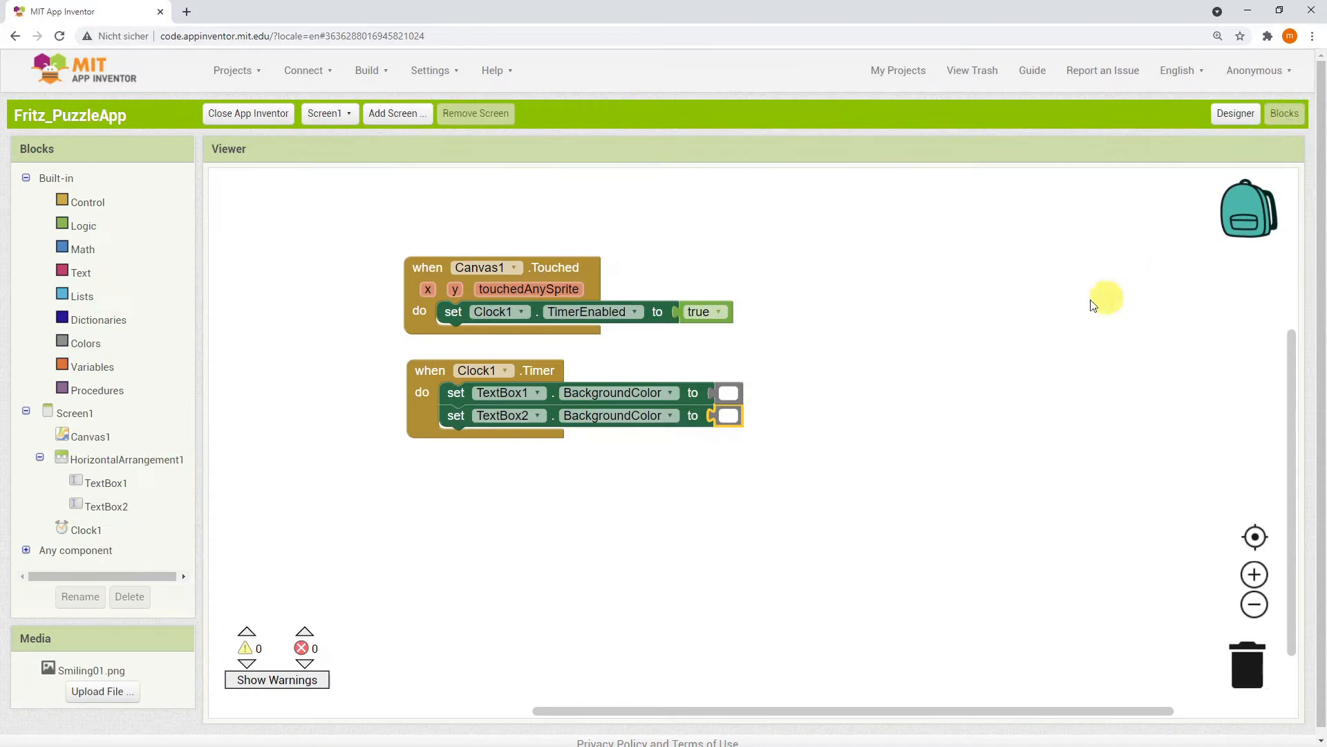
{"action": "left_click", "coordinate": [82, 529]}
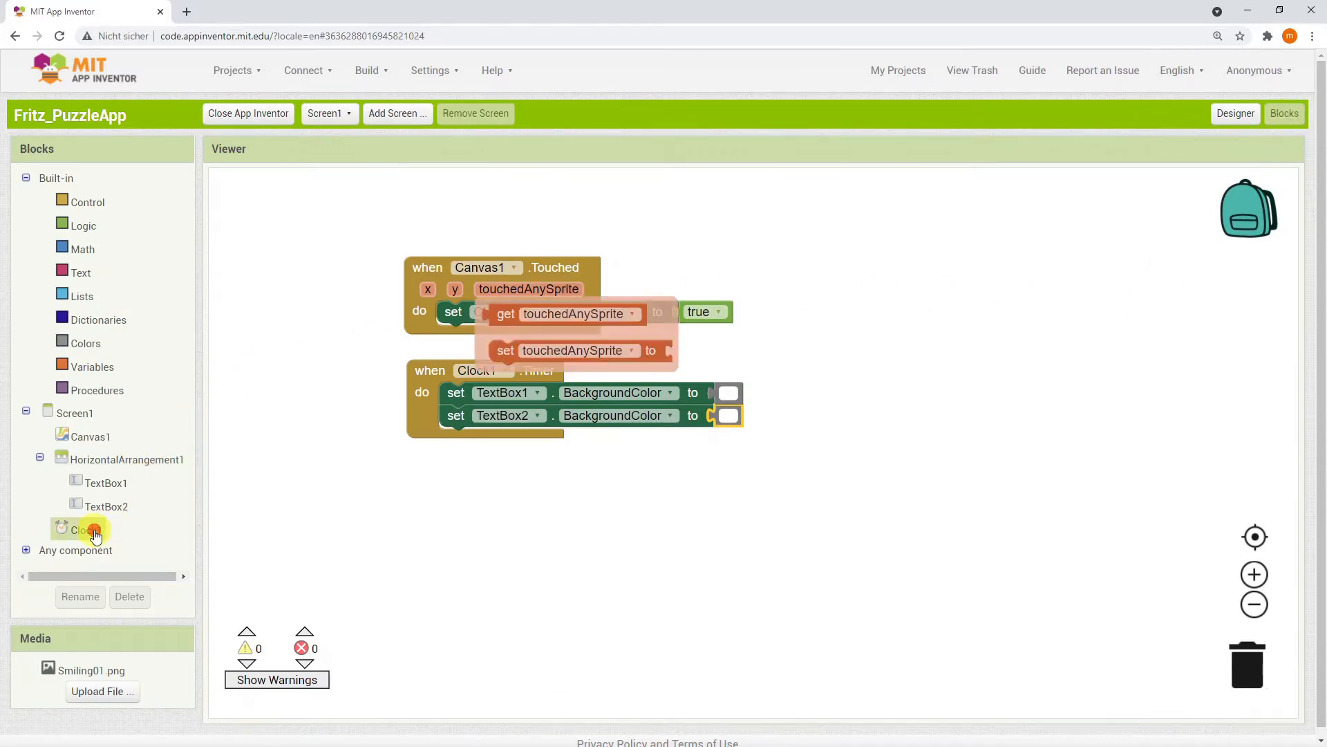
{"action": "left_click", "coordinate": [76, 529]}
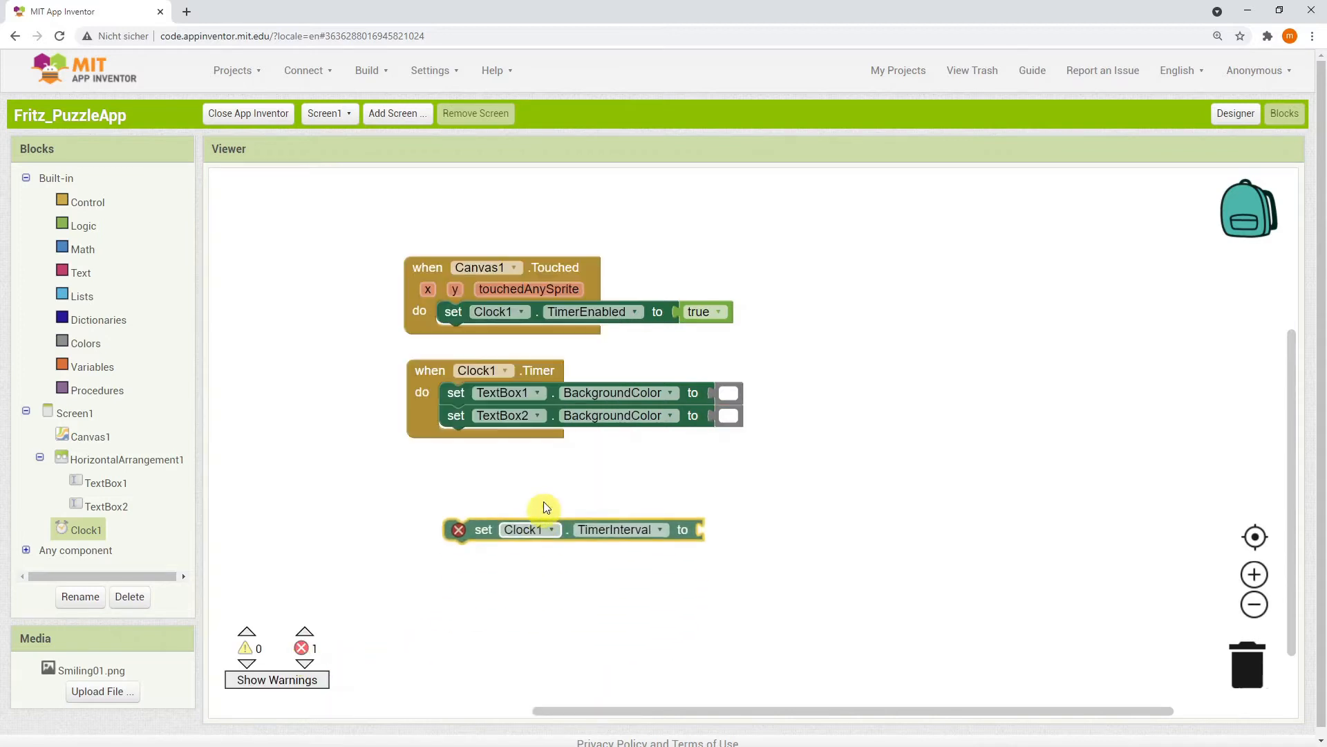
{"action": "left_click_drag", "start_coordinate": [523, 529], "coordinate": [529, 315]}
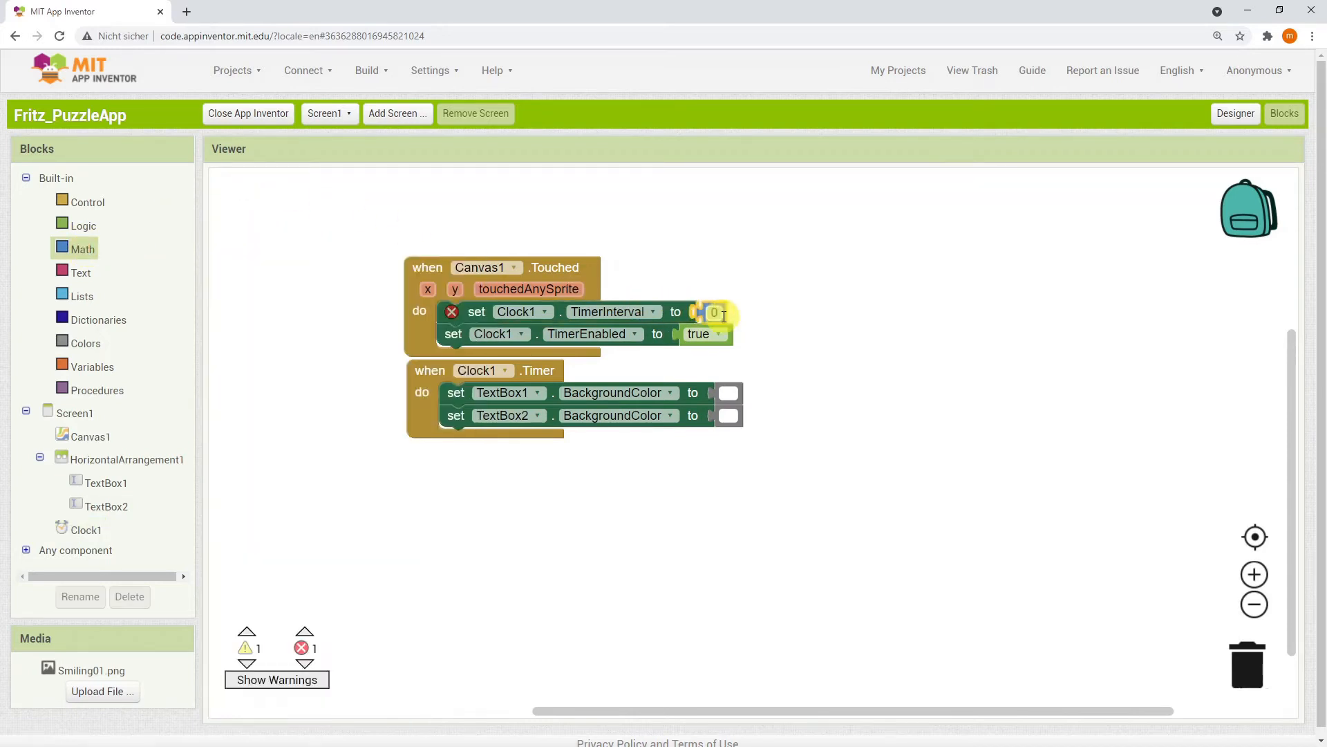
{"action": "type", "text": "30"}
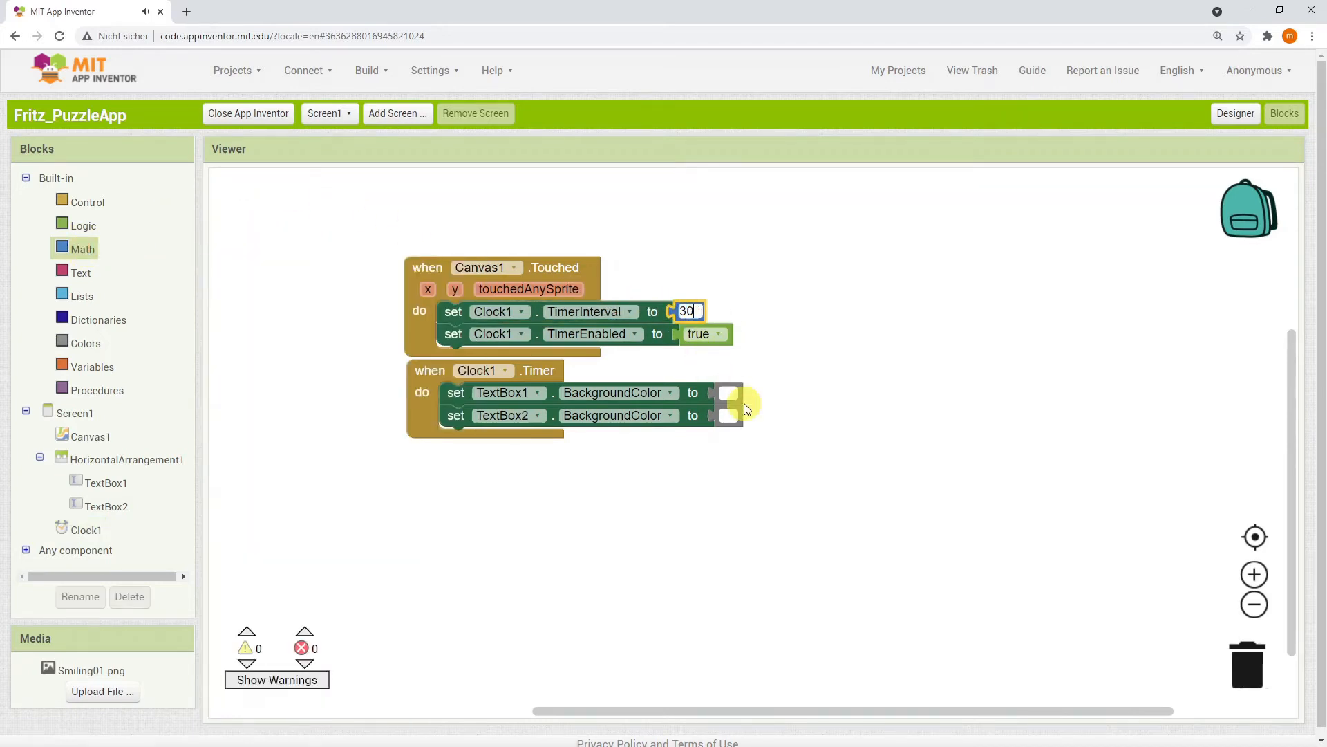
{"action": "left_click", "coordinate": [304, 70]}
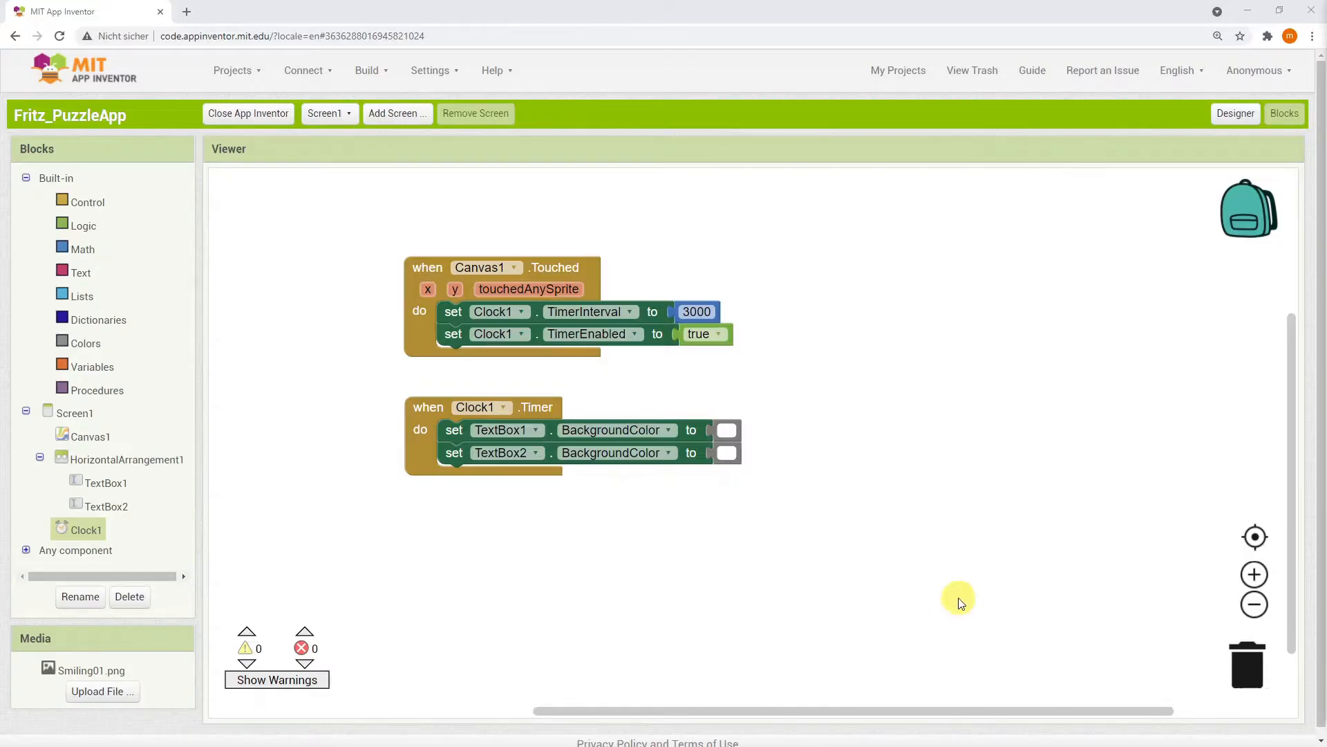
{"action": "mouse_move", "coordinate": [851, 417]}
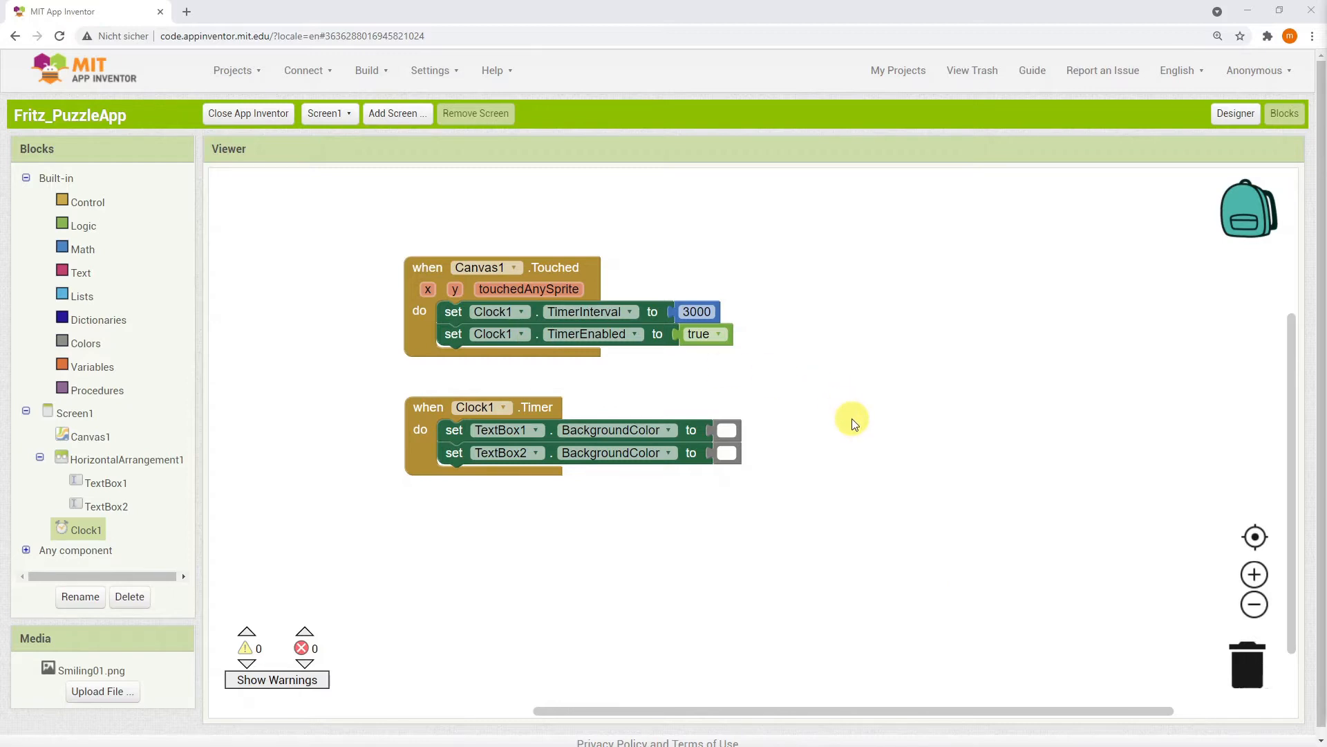
{"action": "mouse_move", "coordinate": [633, 323]}
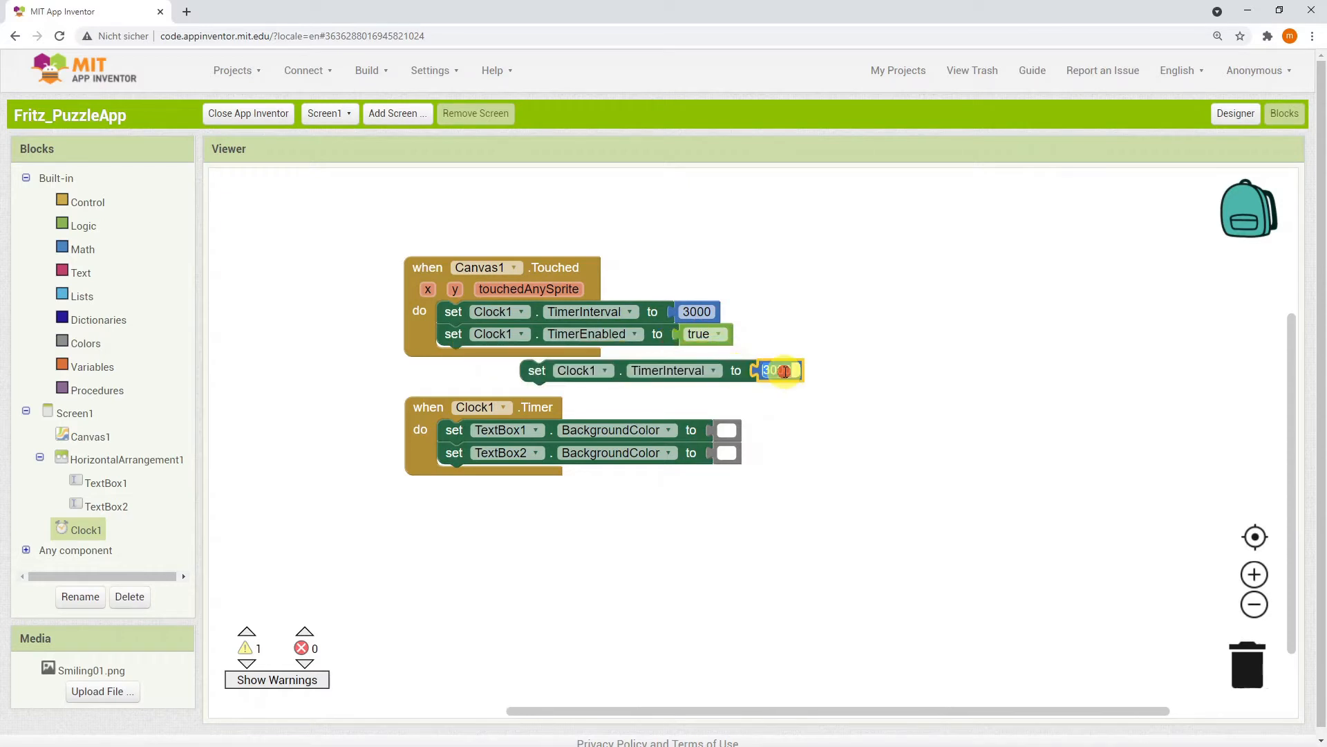
- Add a TimerInterval 6000 setter to Clock1.Timer and move the black colour setters aside
{"action": "type", "text": "6000"}
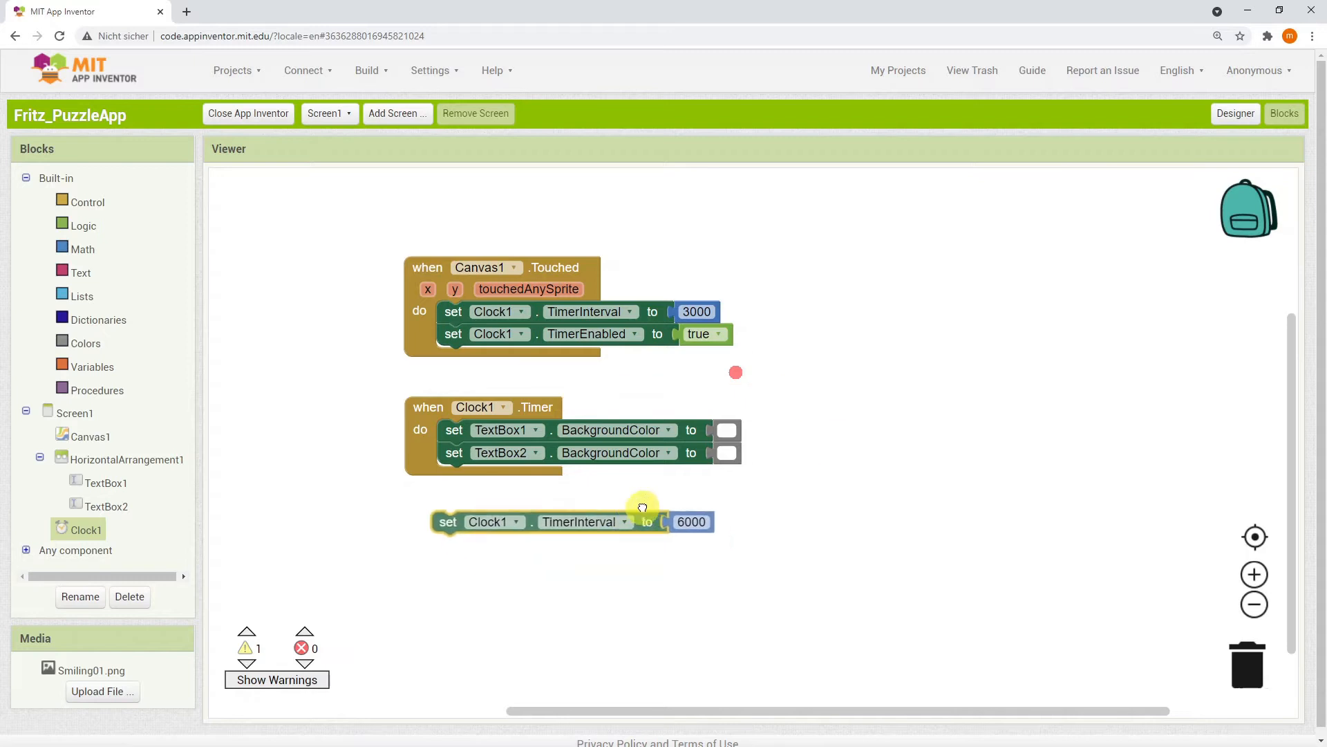
{"action": "left_click_drag", "start_coordinate": [447, 522], "coordinate": [453, 474]}
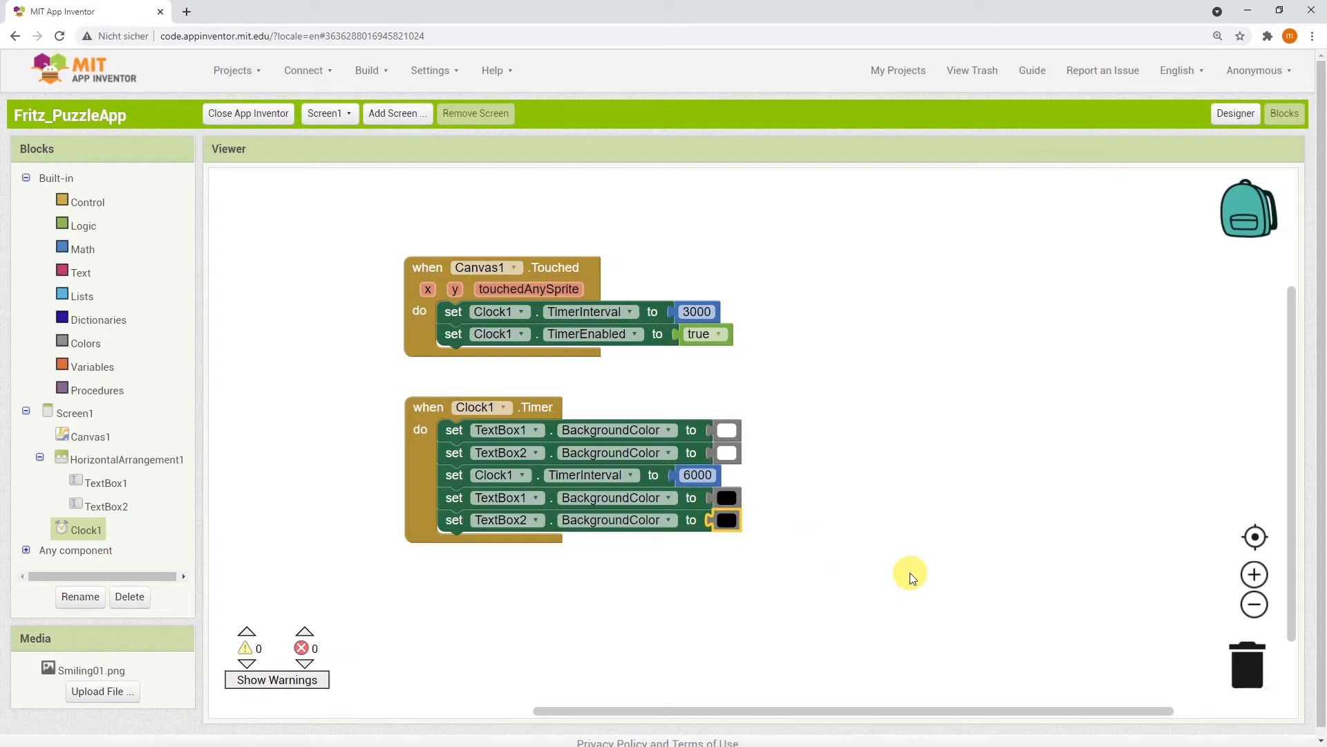
{"action": "left_click_drag", "start_coordinate": [506, 508], "coordinate": [948, 448]}
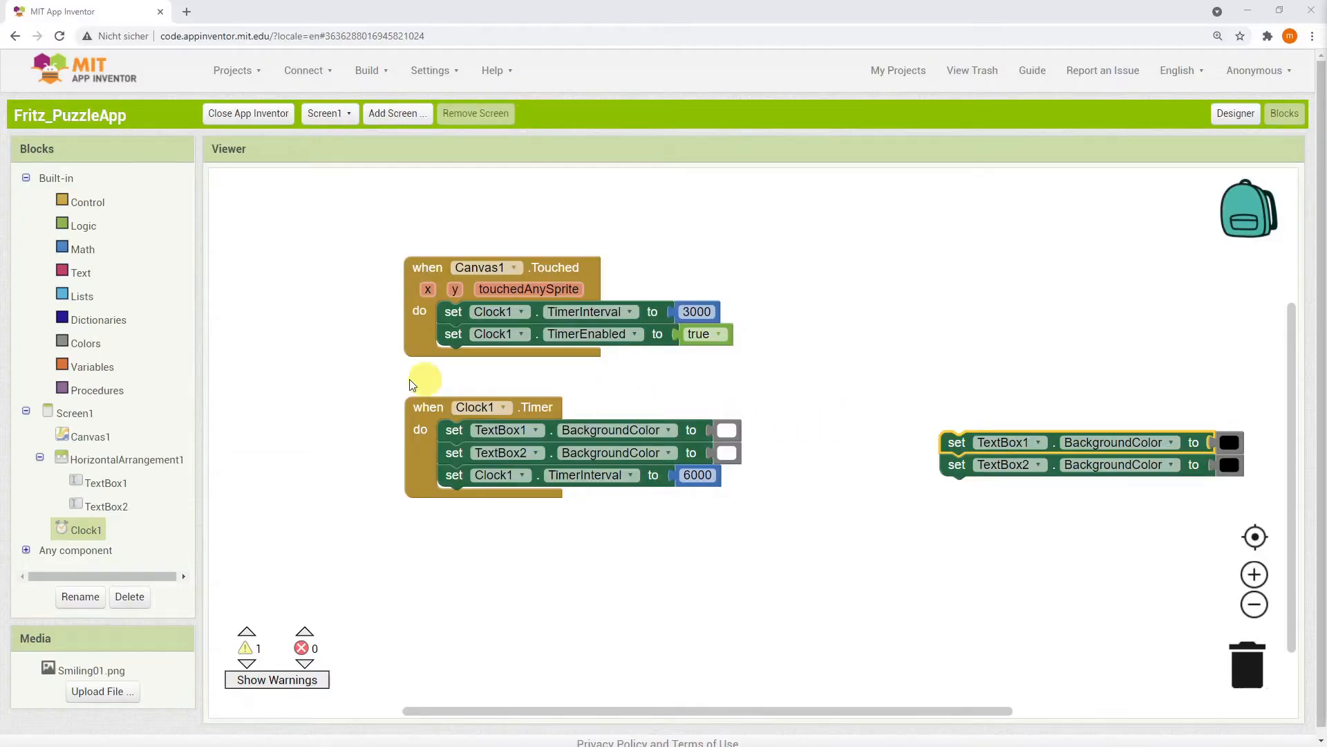
- Add an 'initialize global' variable block above the handlers and name it stepCount
{"action": "left_click", "coordinate": [92, 366]}
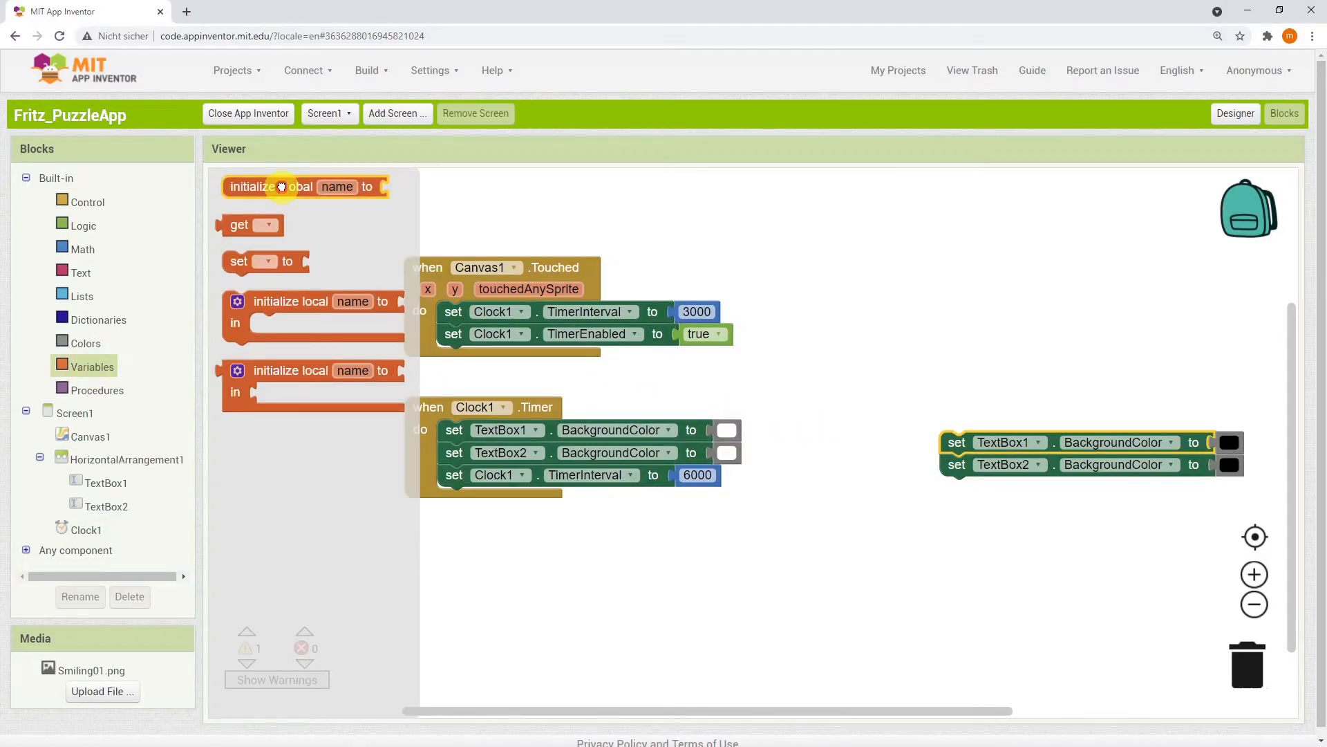
{"action": "left_click_drag", "start_coordinate": [305, 186], "coordinate": [487, 226]}
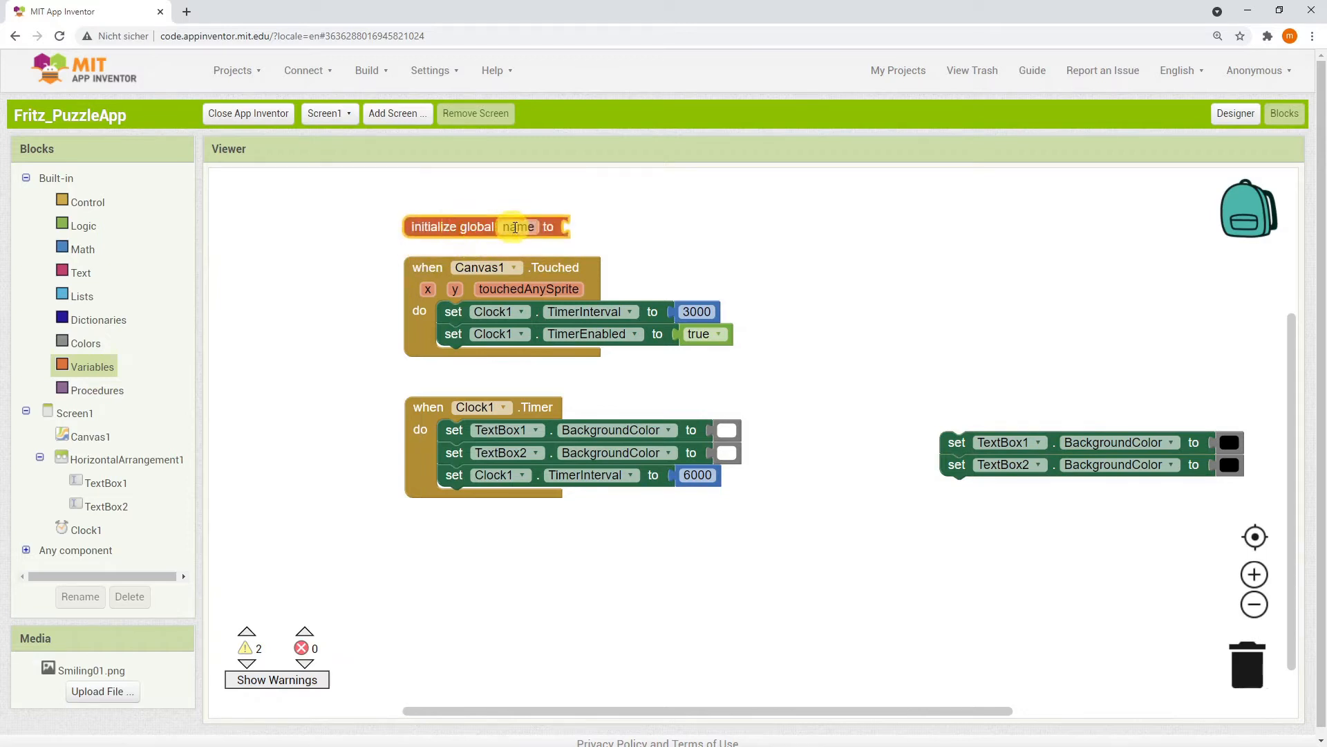
{"action": "left_click", "coordinate": [83, 249]}
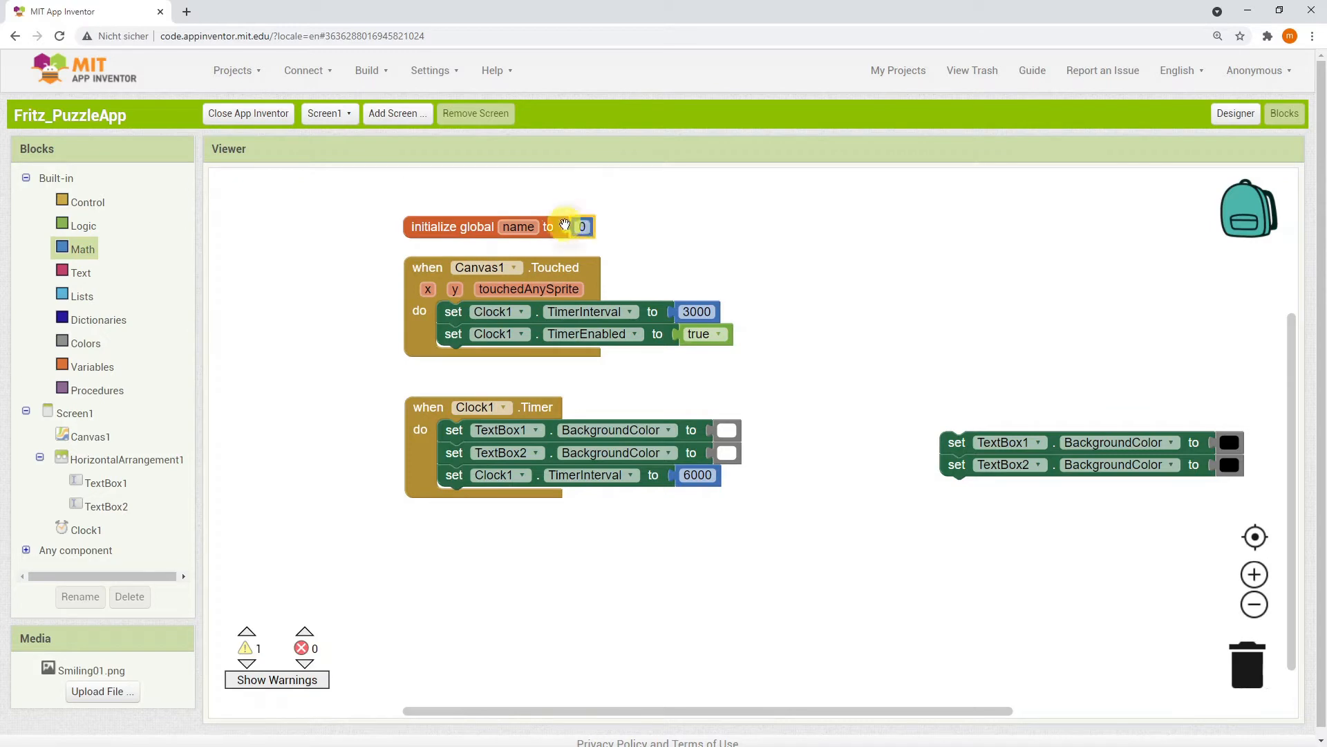
{"action": "type", "text": "stepCount"}
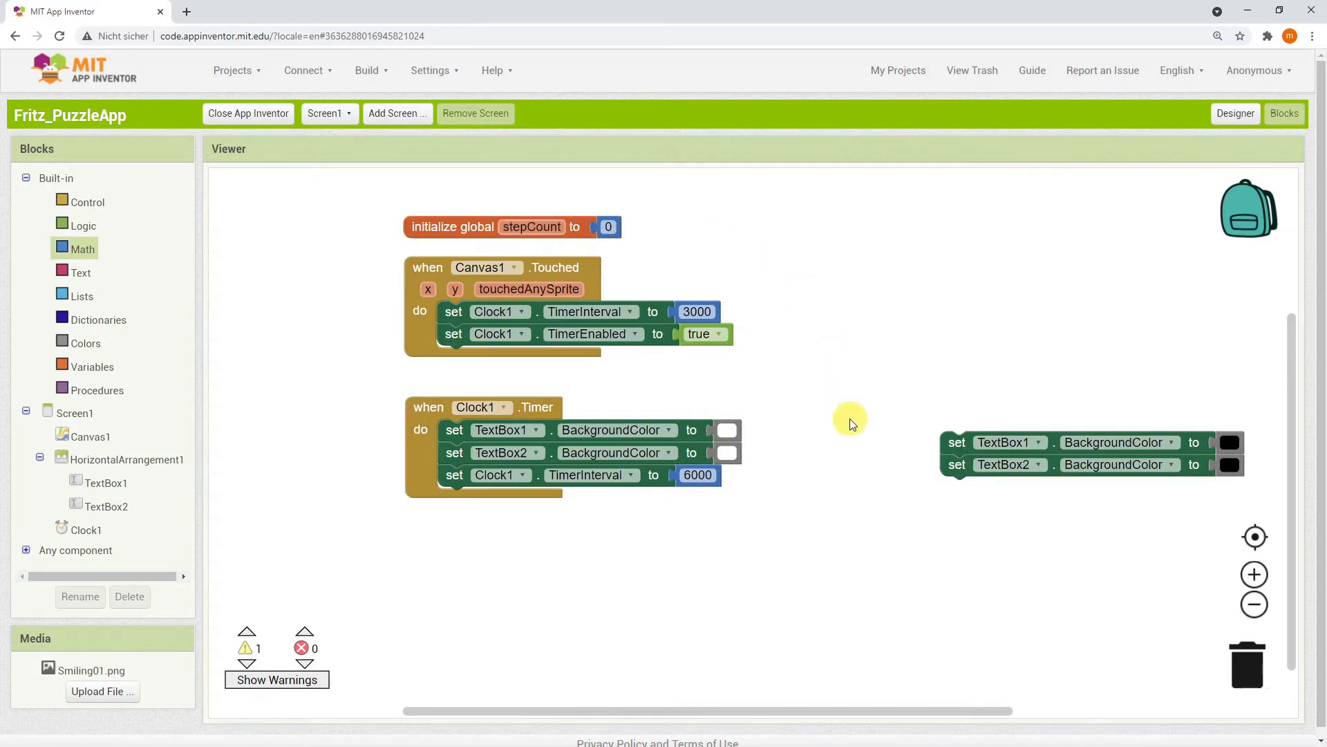
{"action": "left_click", "coordinate": [88, 201]}
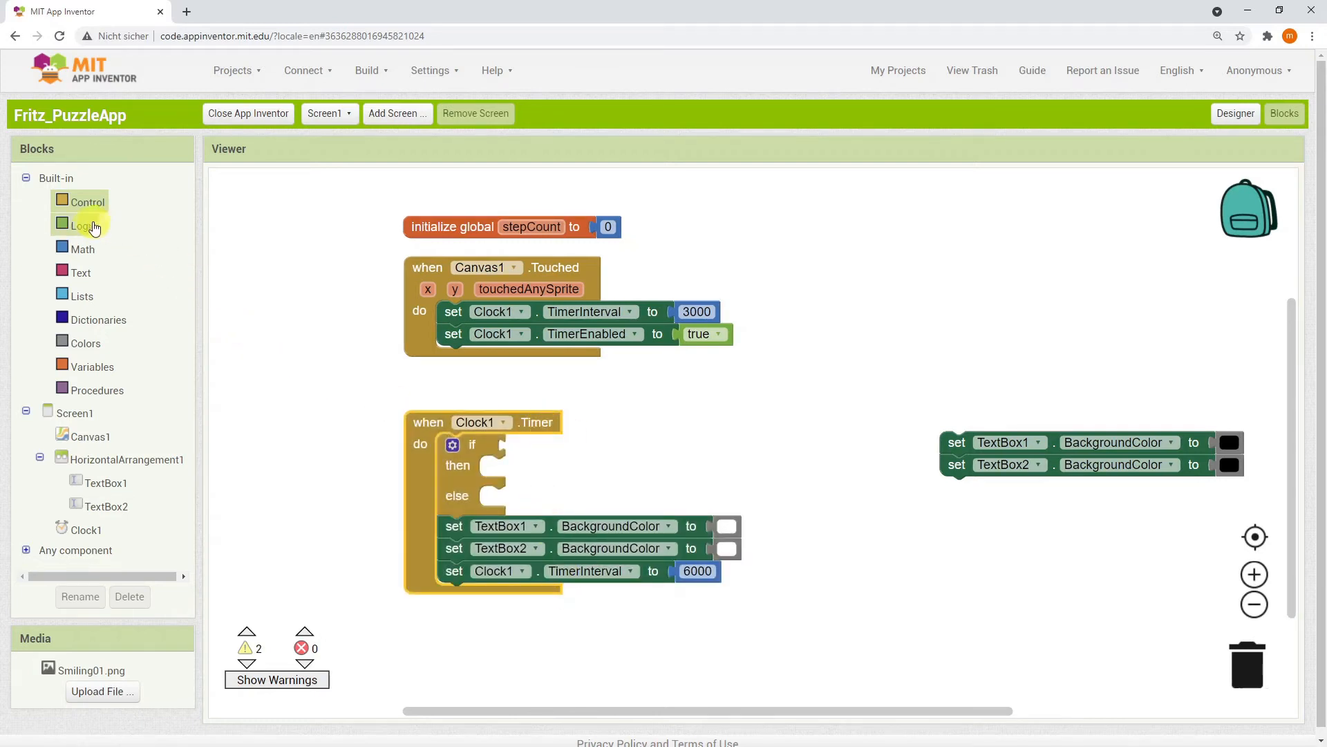
- Put a Logic '=' test comparing global stepCount into the if condition
{"action": "left_click", "coordinate": [83, 225]}
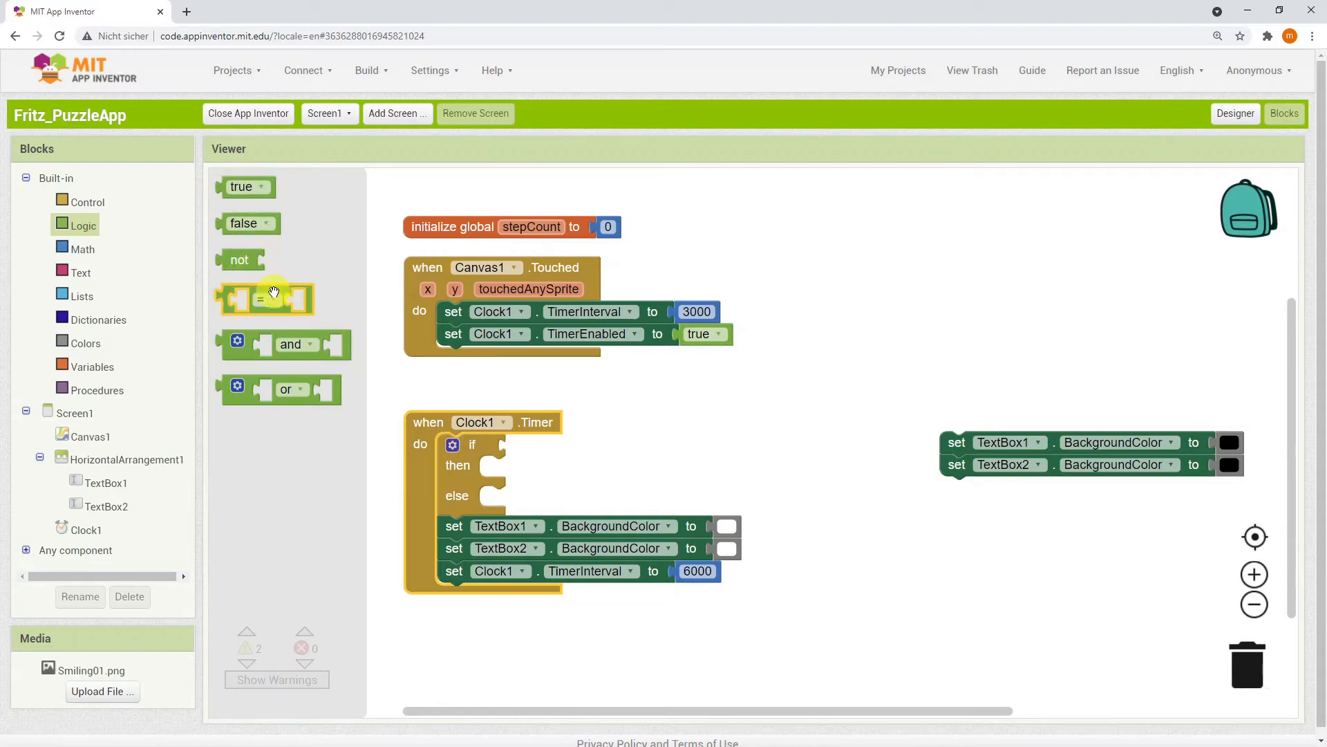
{"action": "left_click_drag", "start_coordinate": [265, 299], "coordinate": [542, 452]}
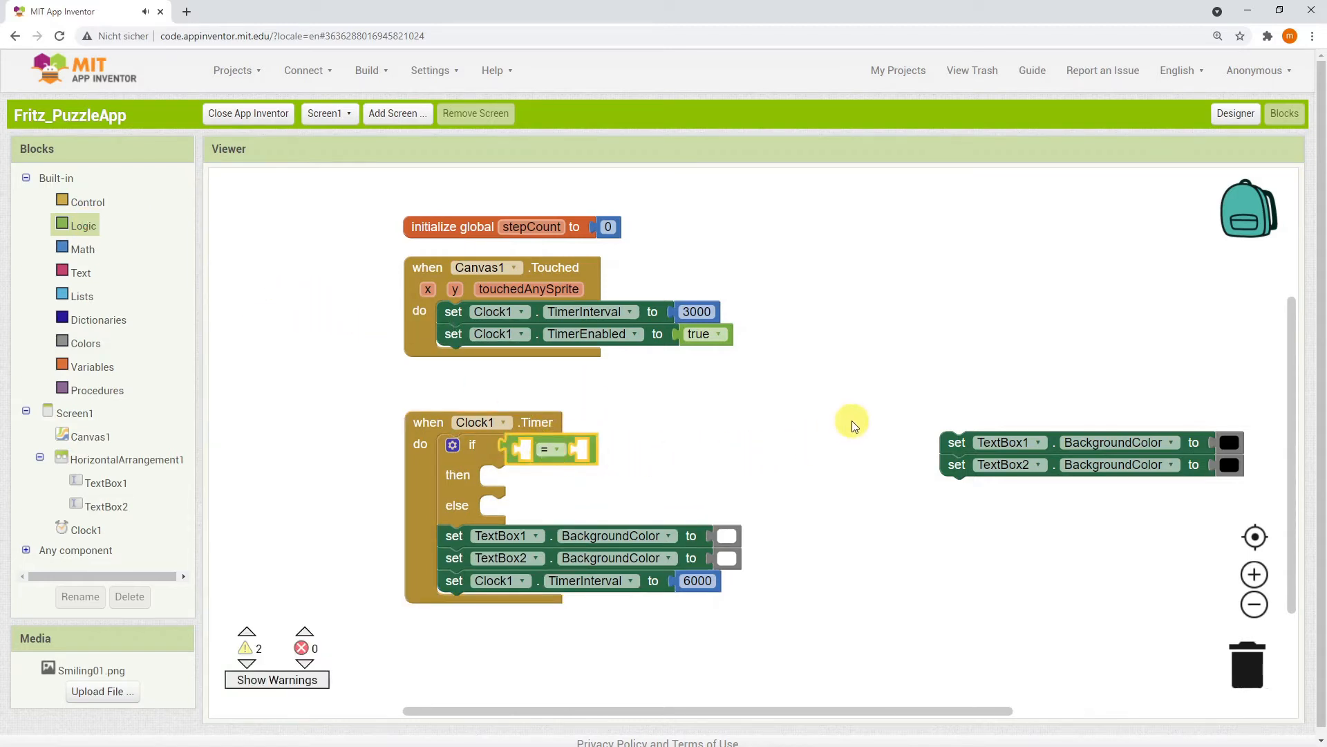
{"action": "left_click", "coordinate": [92, 367]}
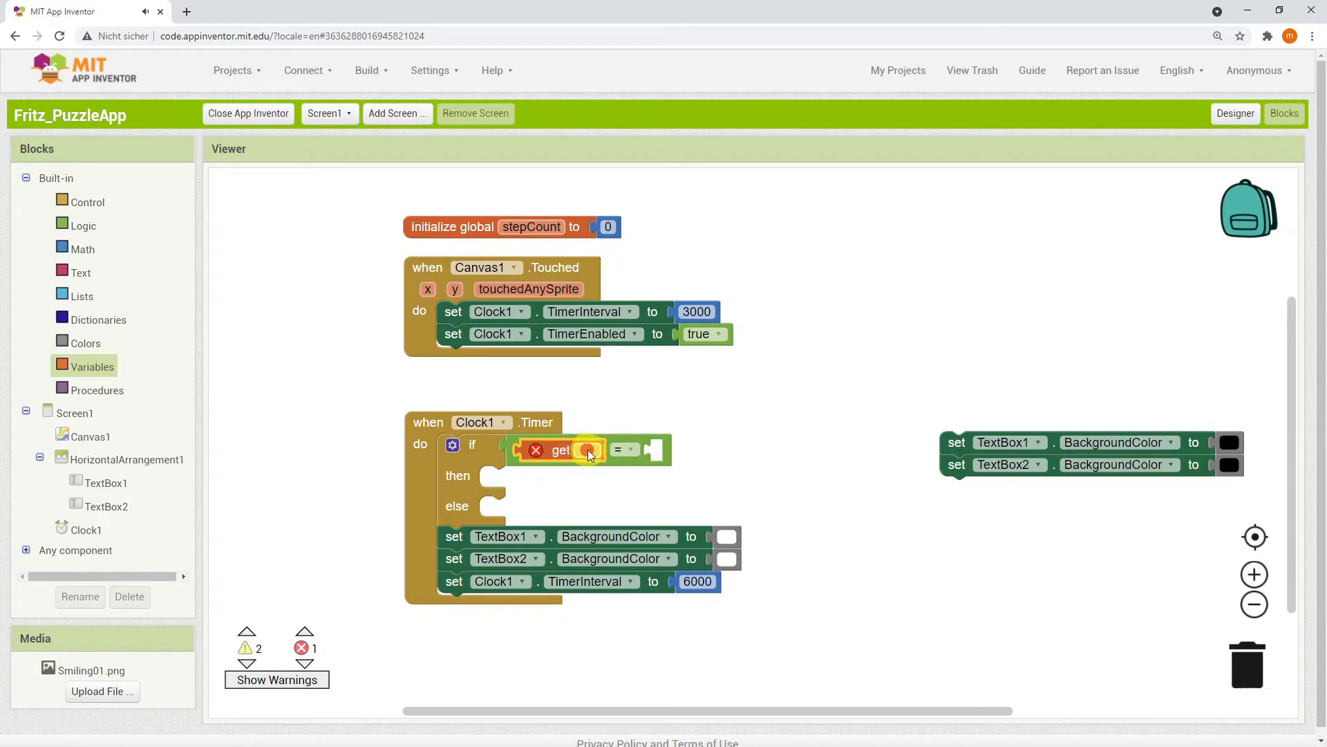
{"action": "left_click", "coordinate": [586, 450]}
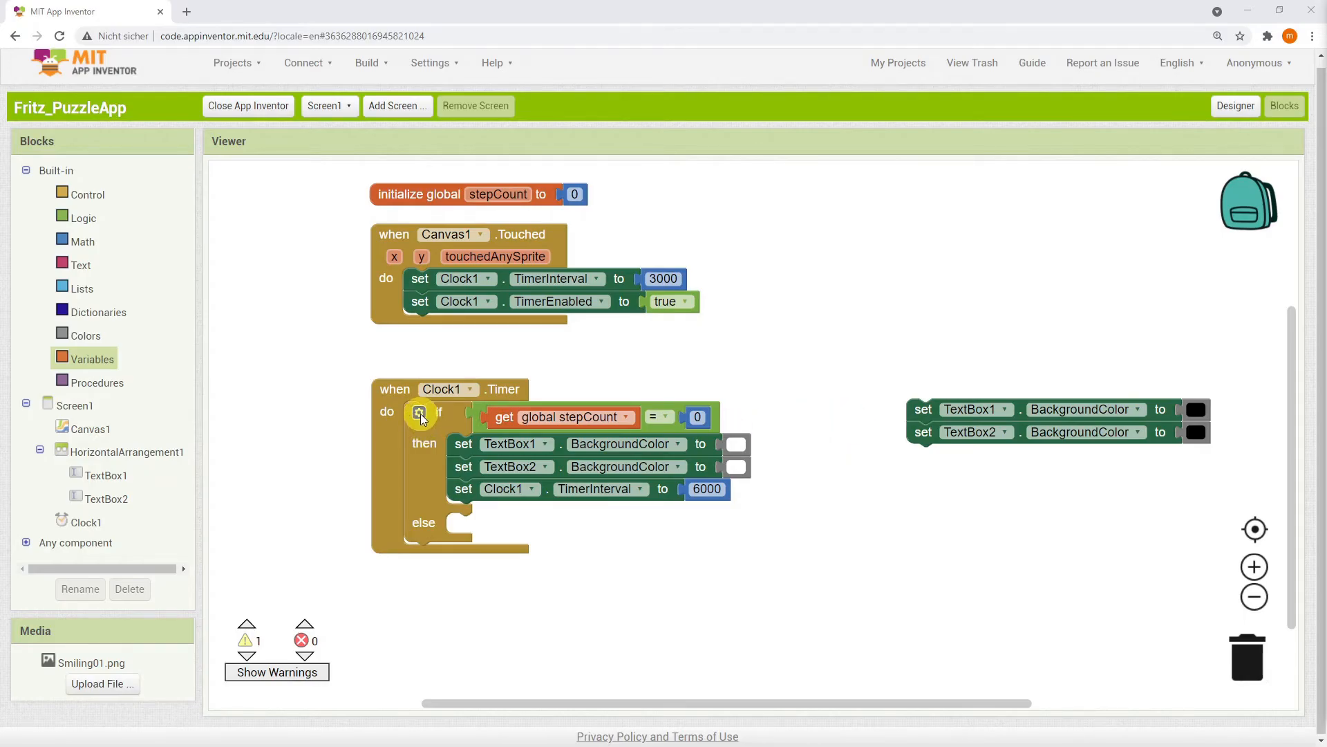
- Add an else-if branch and a set global stepCount block under the first interval setter
{"action": "left_click", "coordinate": [419, 412]}
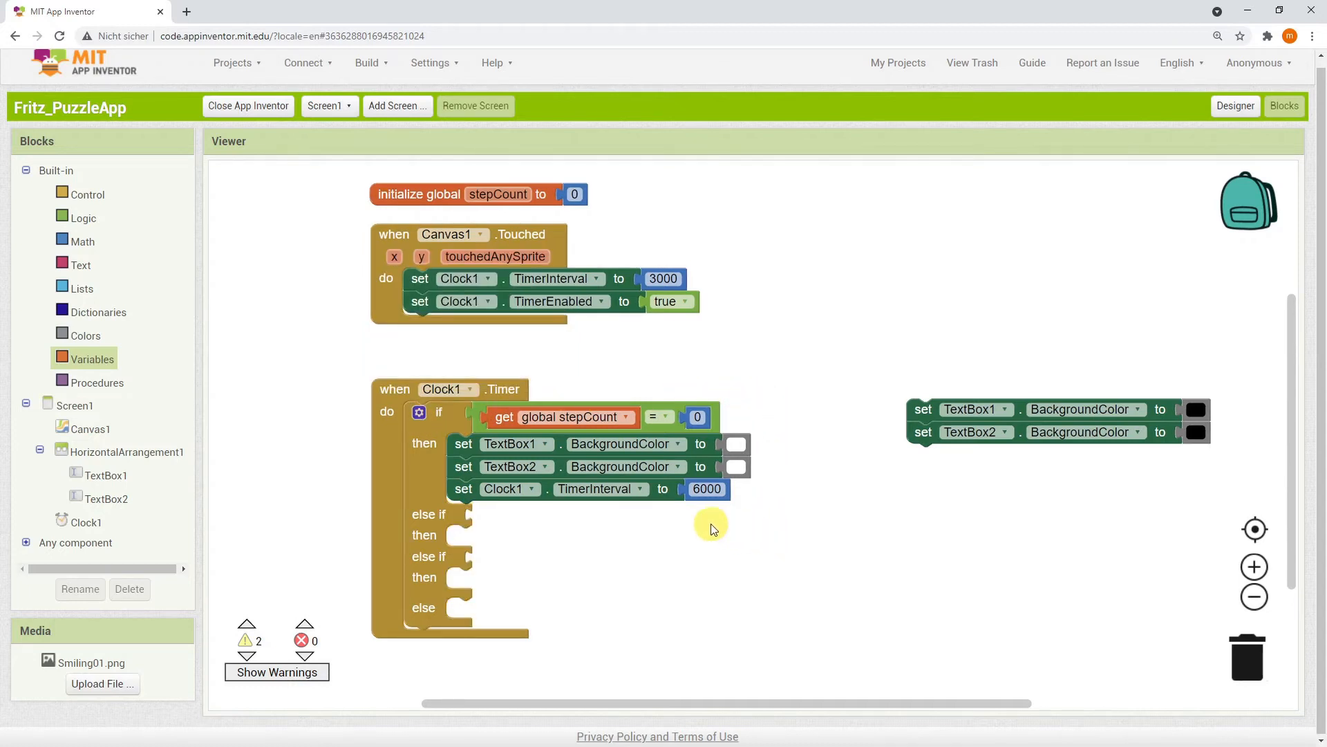
{"action": "mouse_move", "coordinate": [581, 490]}
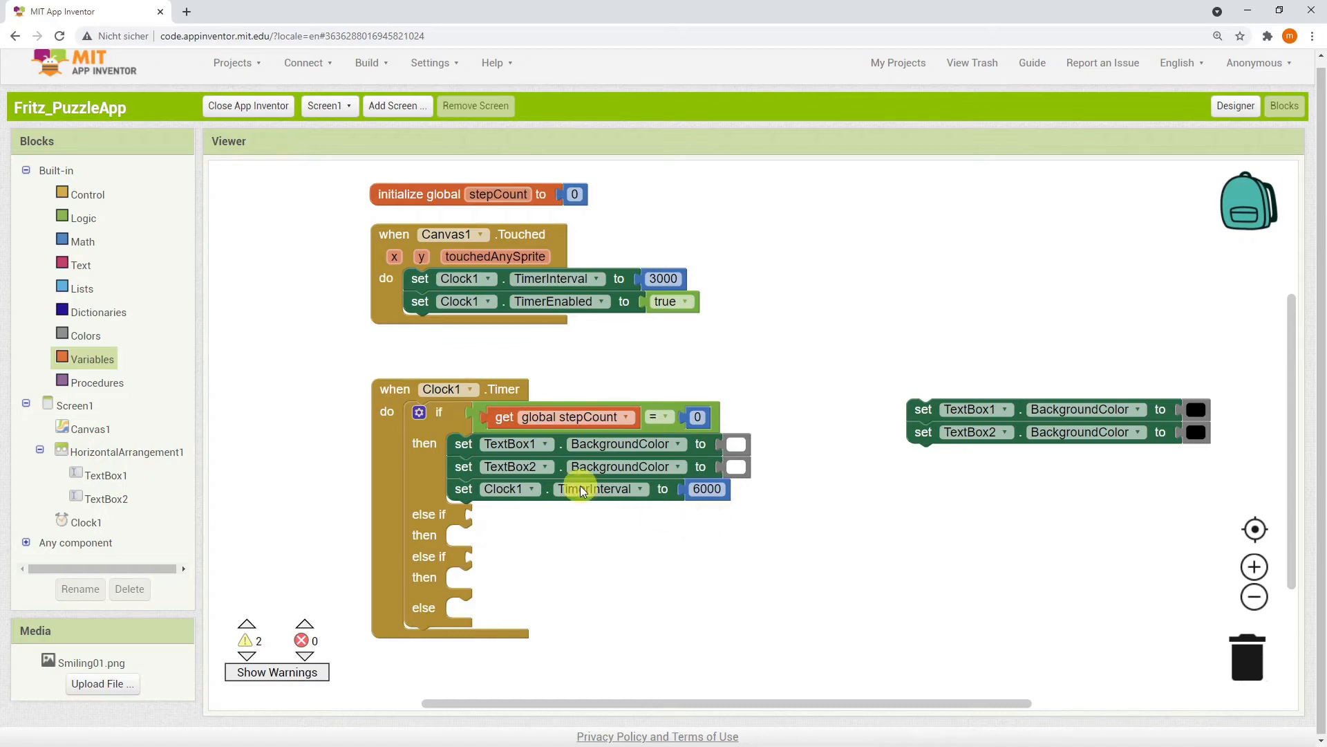
{"action": "left_click", "coordinate": [92, 358]}
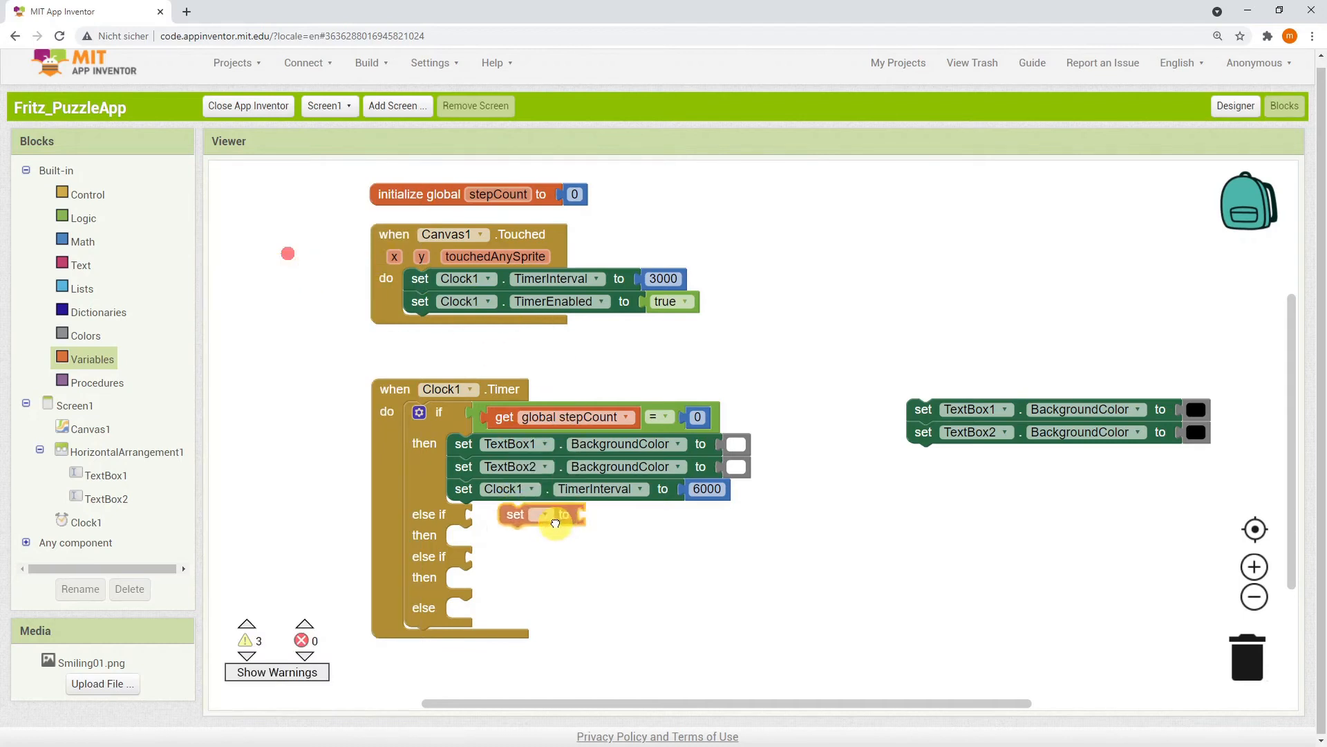
{"action": "left_click_drag", "start_coordinate": [555, 514], "coordinate": [513, 511]}
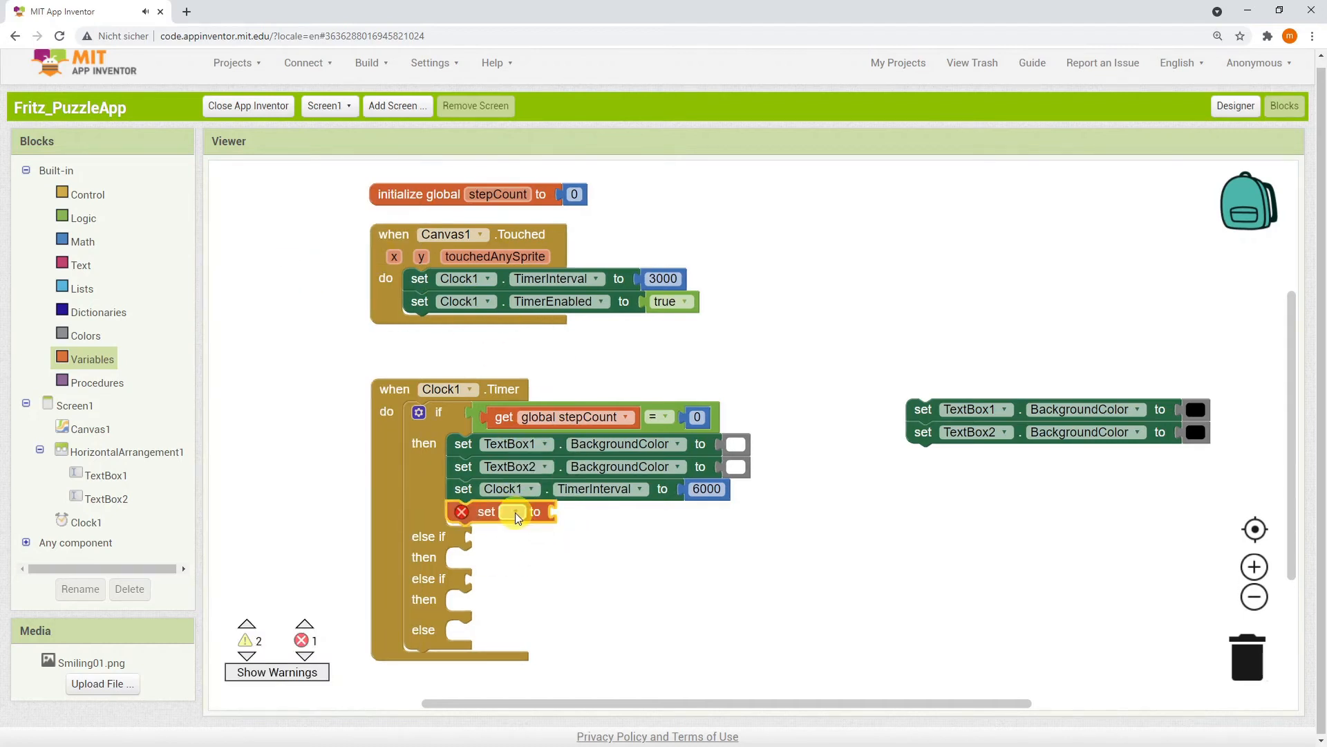
{"action": "left_click", "coordinate": [514, 512]}
{"action": "type", "text": "1"}
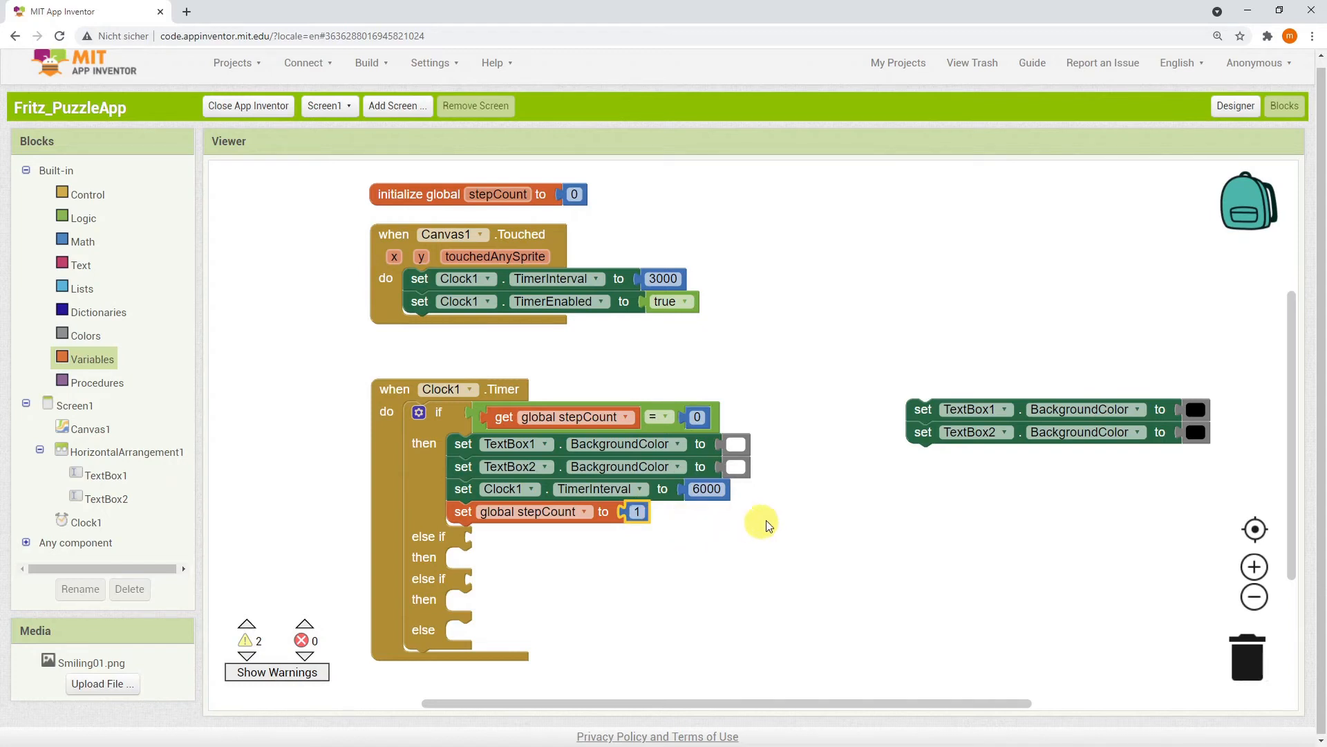
{"action": "mouse_move", "coordinate": [795, 520]}
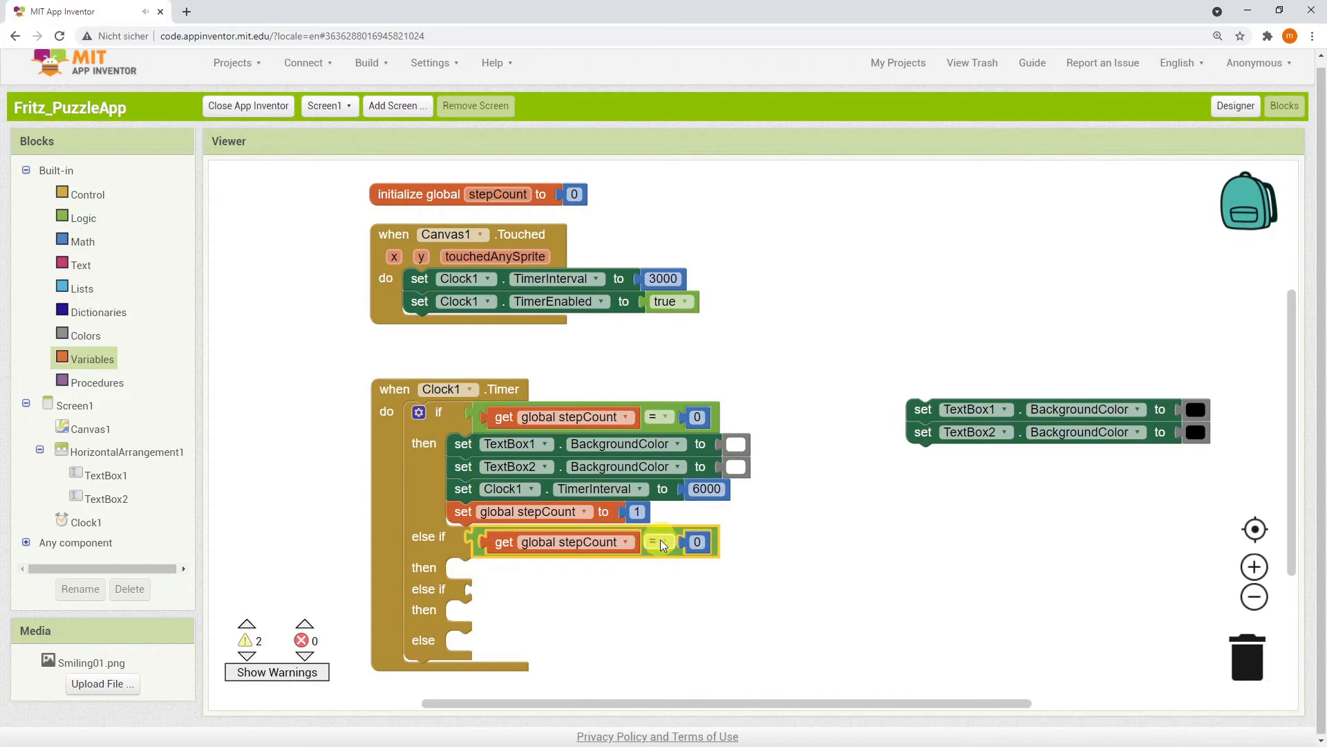
- Set the else-if comparison number to 1 and duplicate the interval and stepCount blocks into it
{"action": "left_click", "coordinate": [697, 541]}
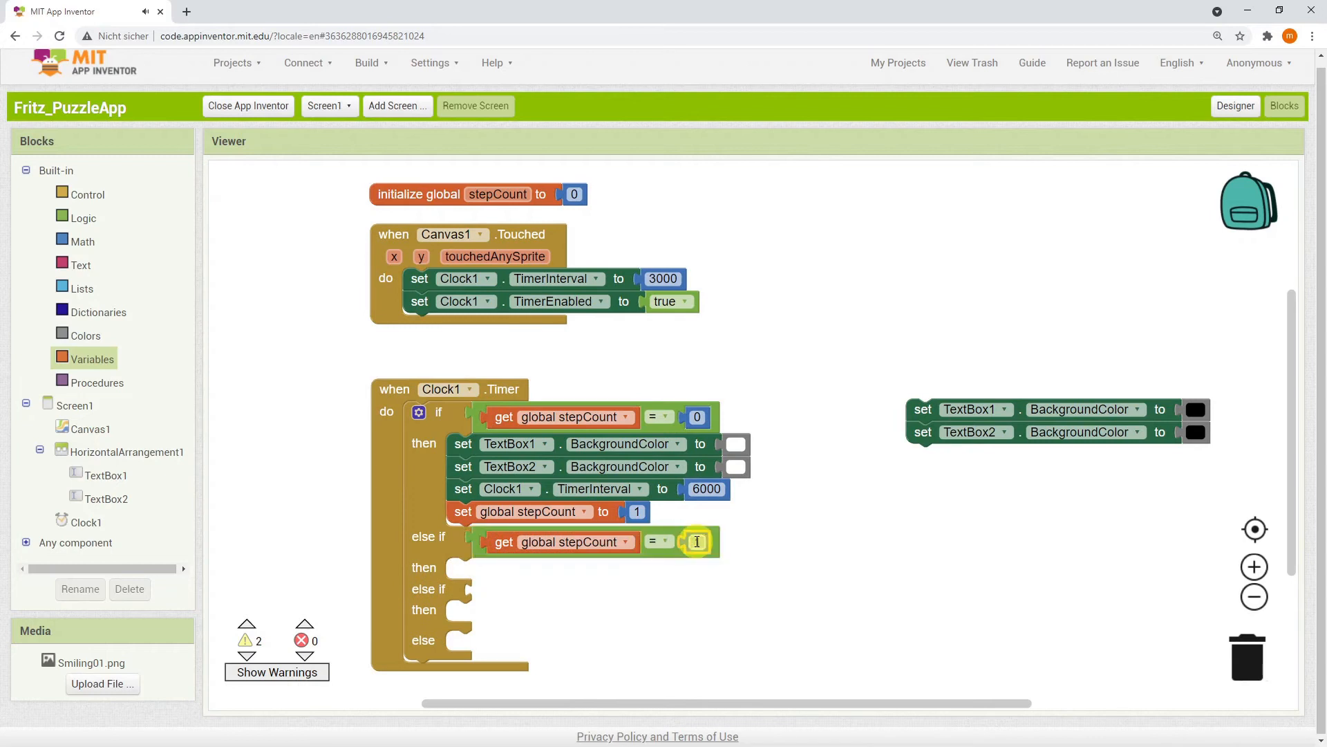
{"action": "type", "text": "1"}
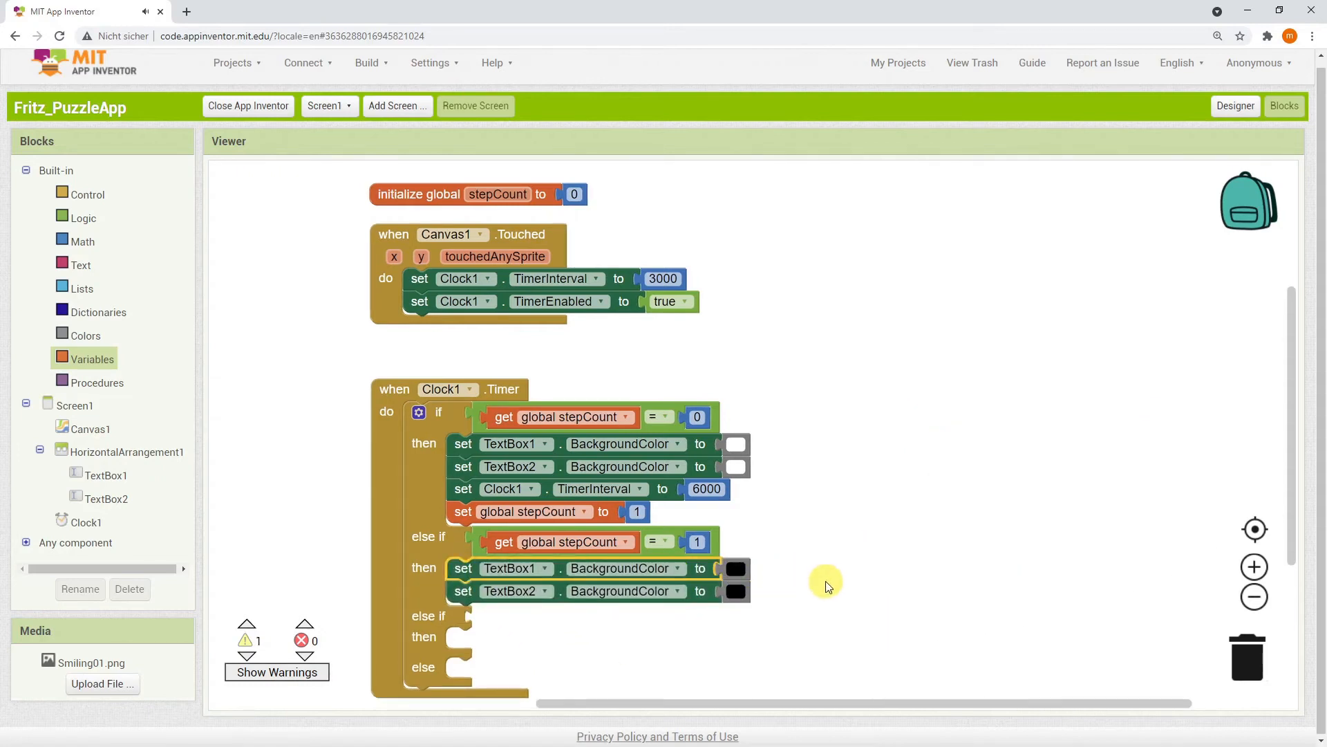
{"action": "left_click", "coordinate": [735, 568]}
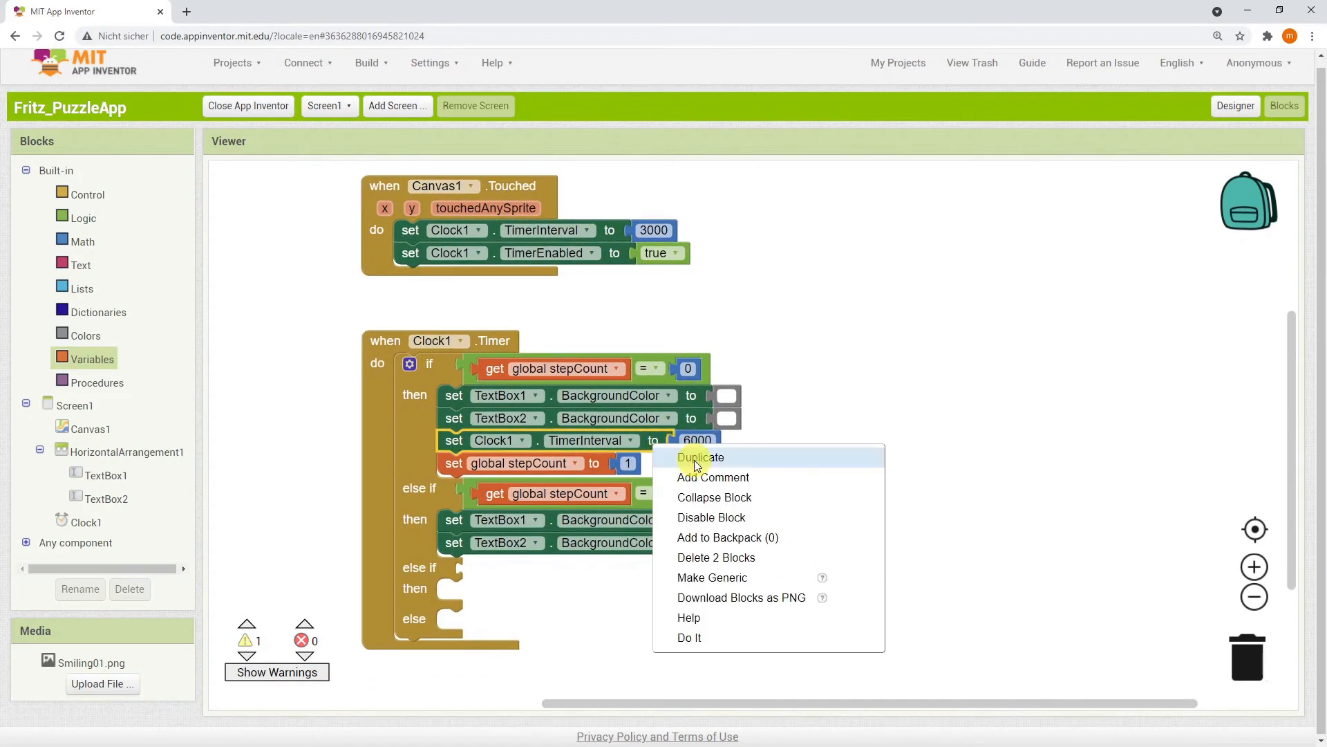
{"action": "left_click", "coordinate": [700, 457]}
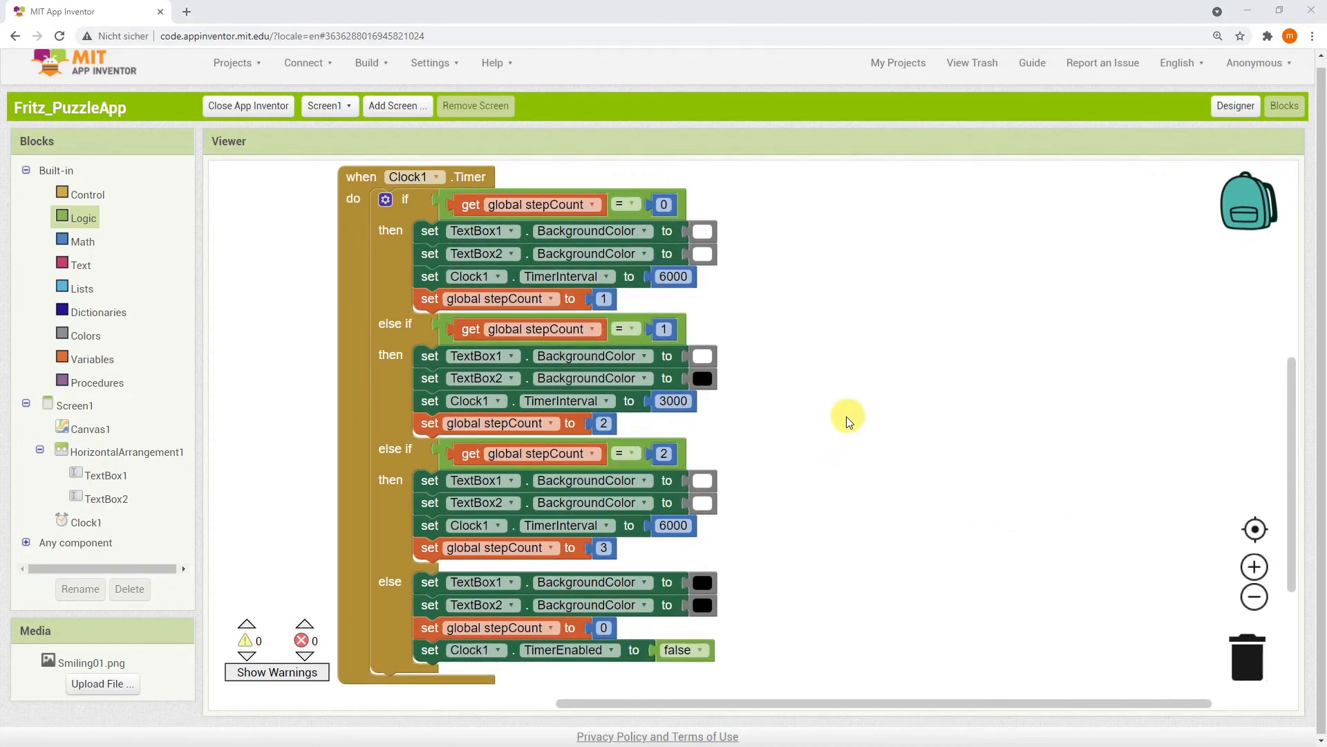
- Scroll down through the finished four-branch Clock1.Timer blocks
{"action": "scroll", "scroll_direction": "down", "scroll_amount": 3}
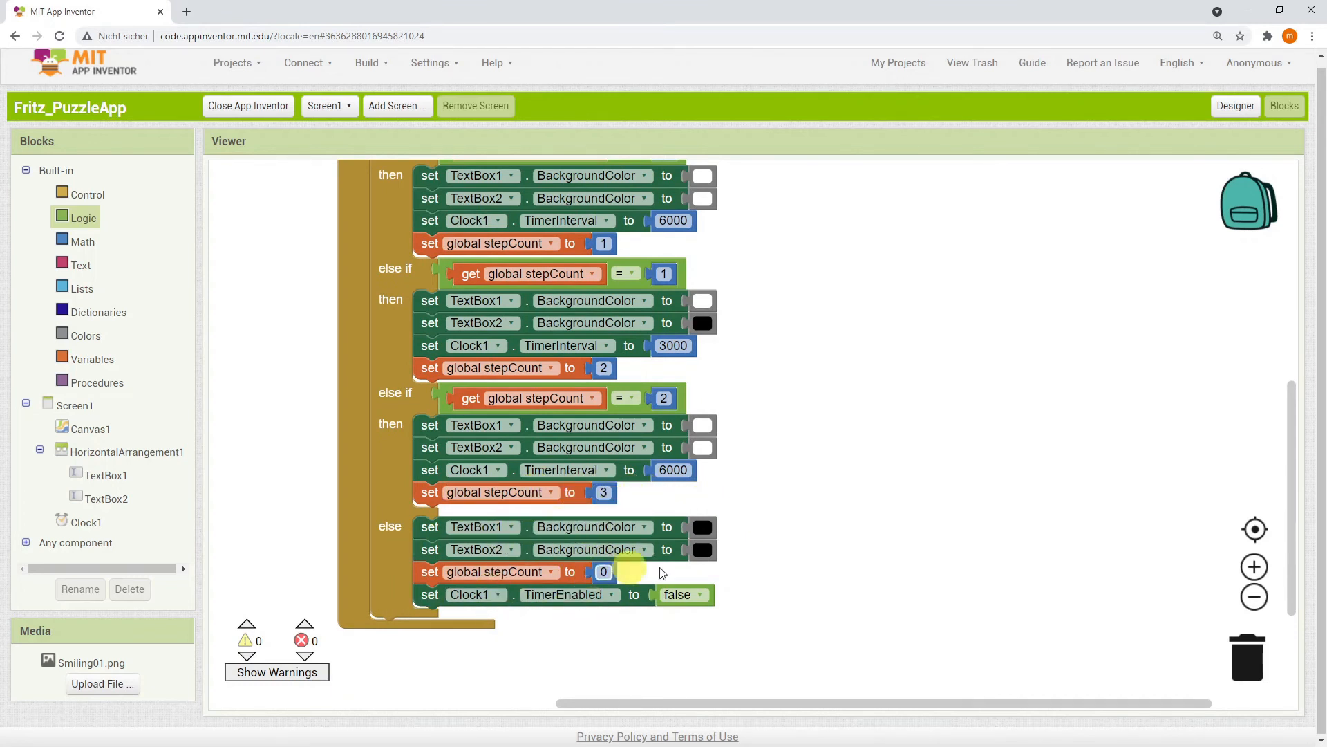
{"action": "scroll", "scroll_direction": "down", "scroll_amount": 3}
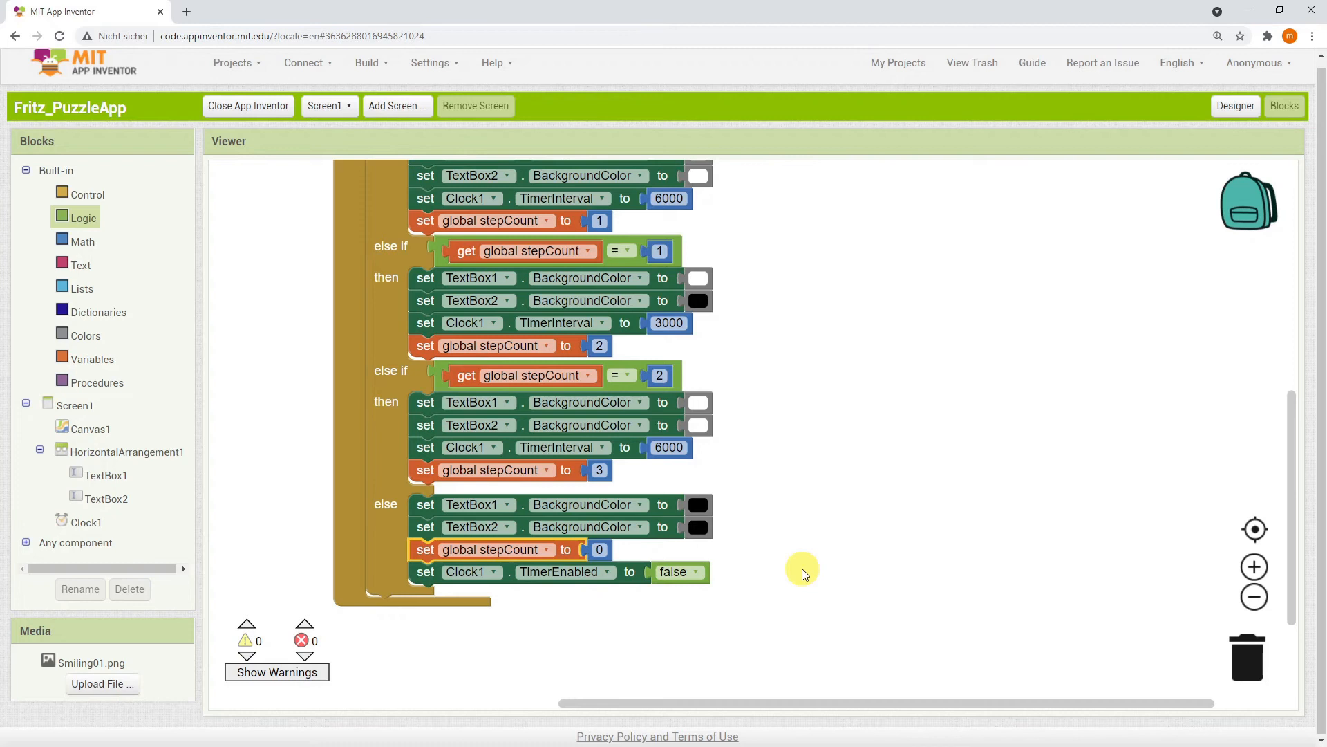
{"action": "mouse_move", "coordinate": [630, 592]}
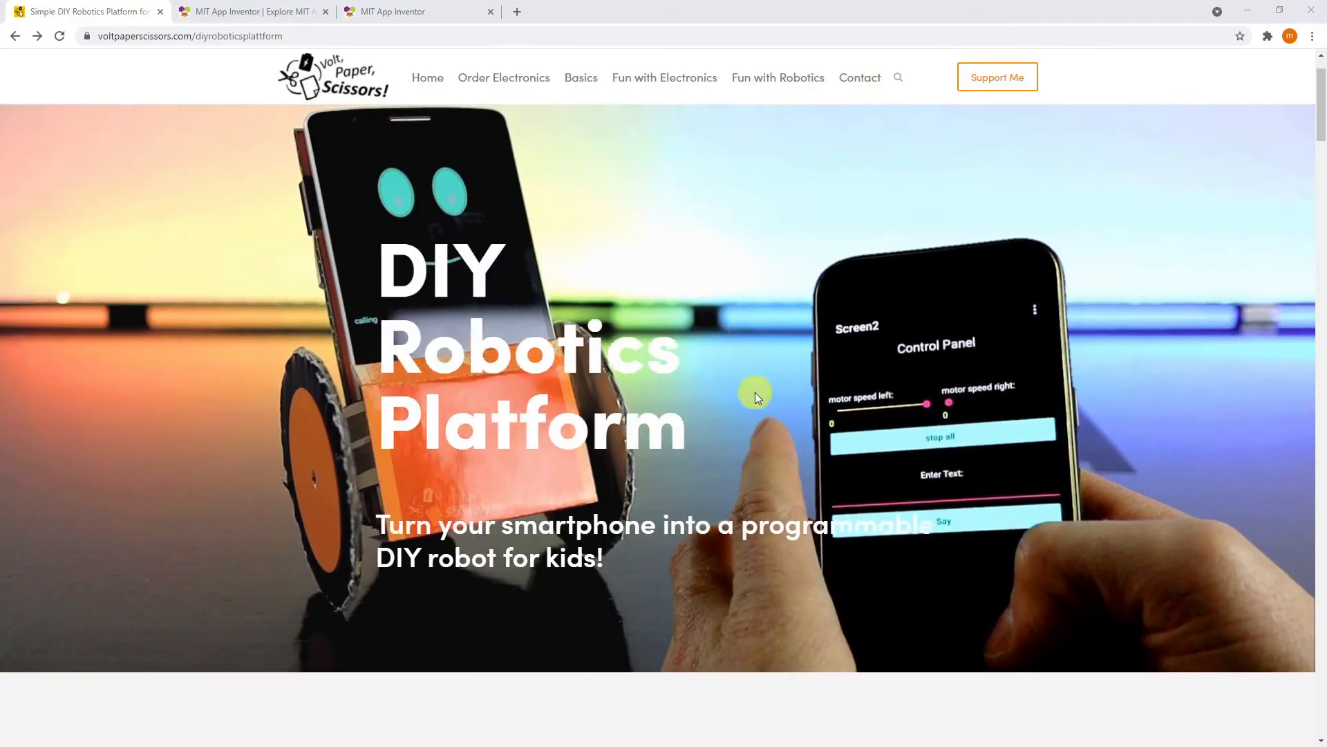
- Open the conductive tape's DigiKey listing from the Material List and view the full shopping cart
{"action": "scroll", "scroll_direction": "down", "scroll_amount": 3}
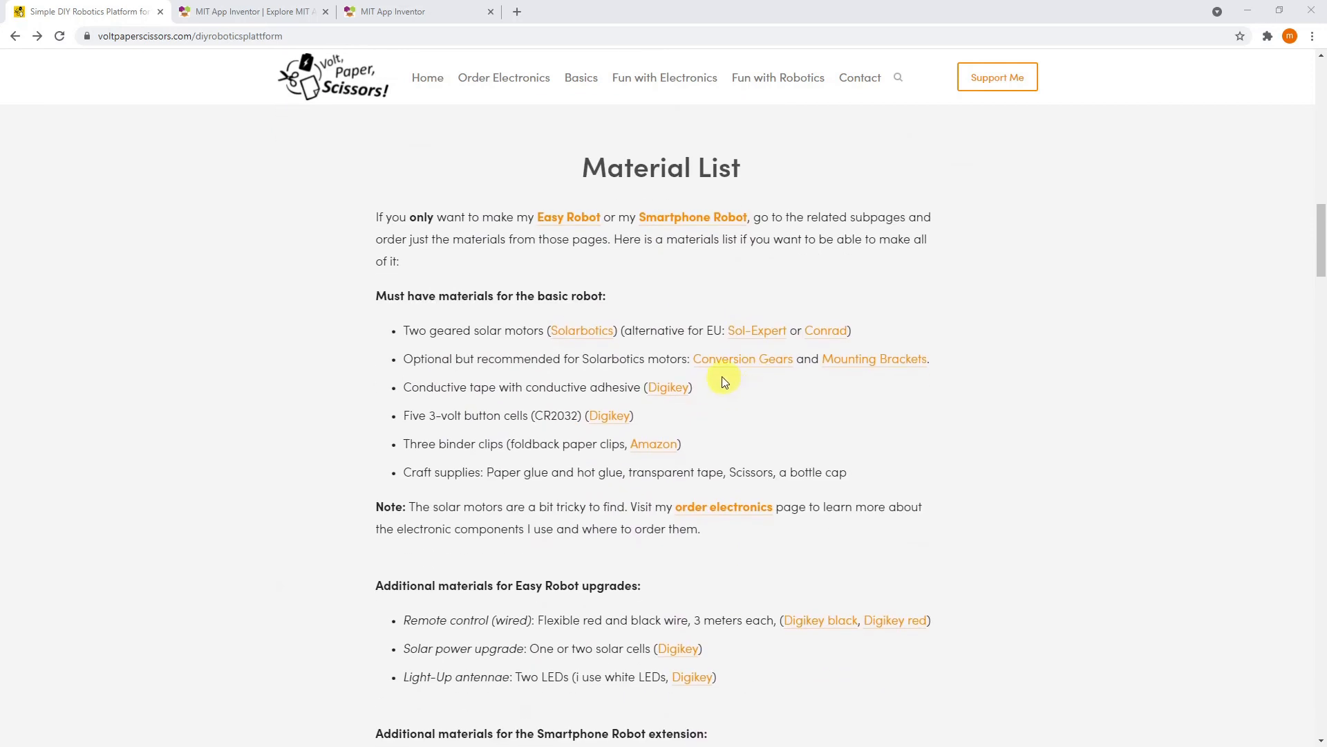
{"action": "mouse_move", "coordinate": [687, 384]}
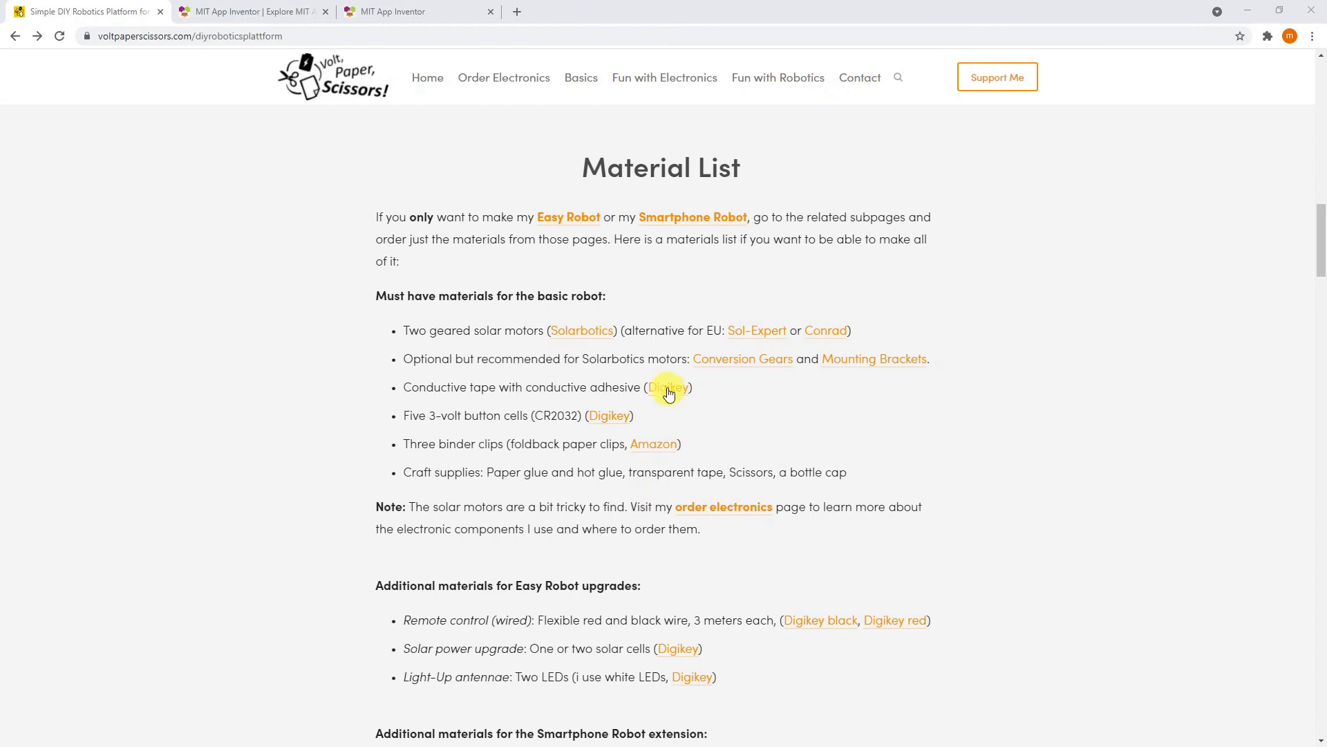
{"action": "left_click", "coordinate": [668, 387]}
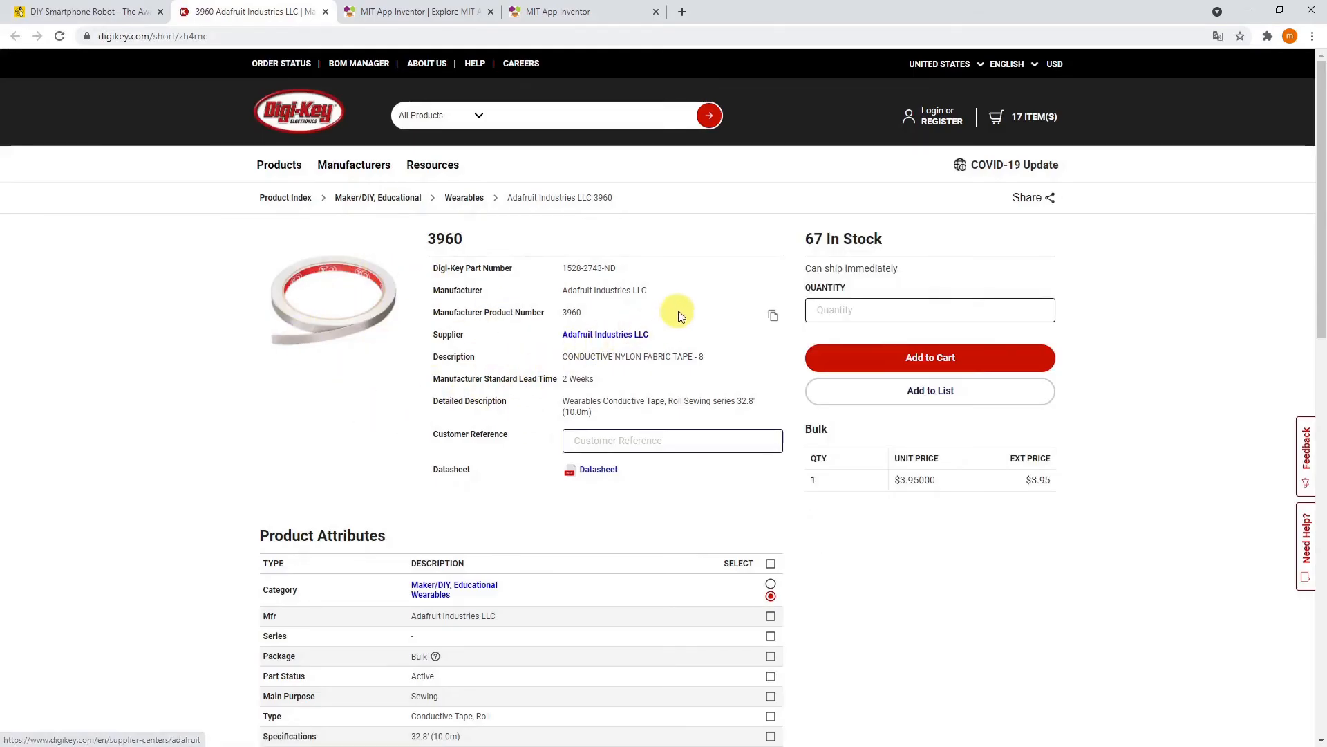
{"action": "left_click", "coordinate": [1024, 116]}
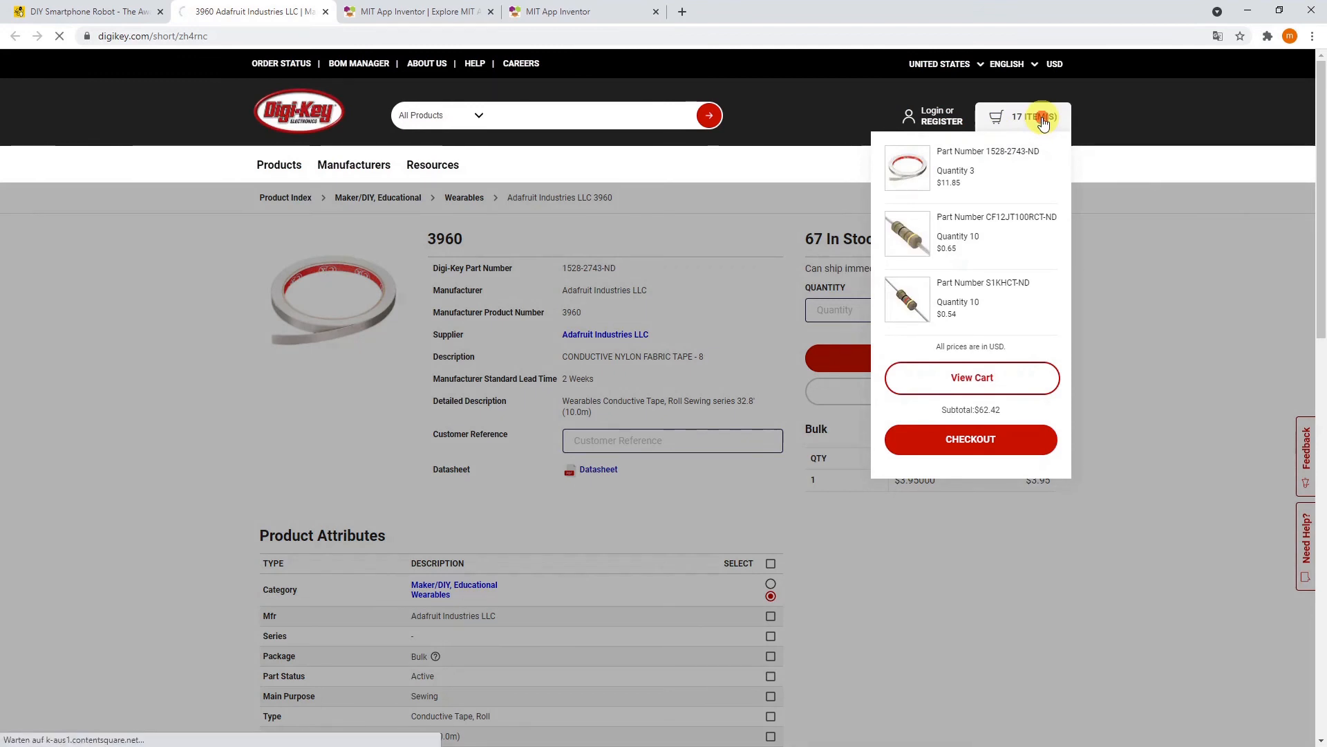
{"action": "left_click", "coordinate": [972, 378]}
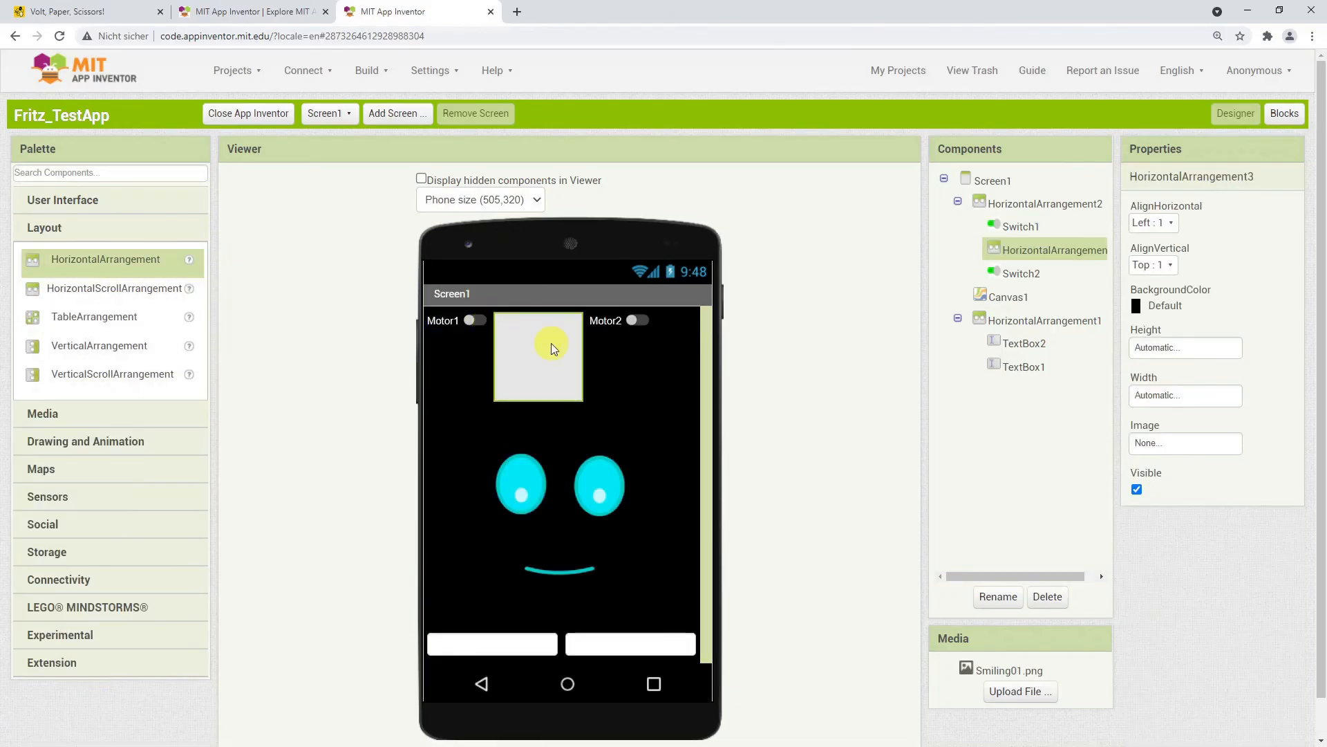
{"action": "left_click", "coordinate": [1186, 347]}
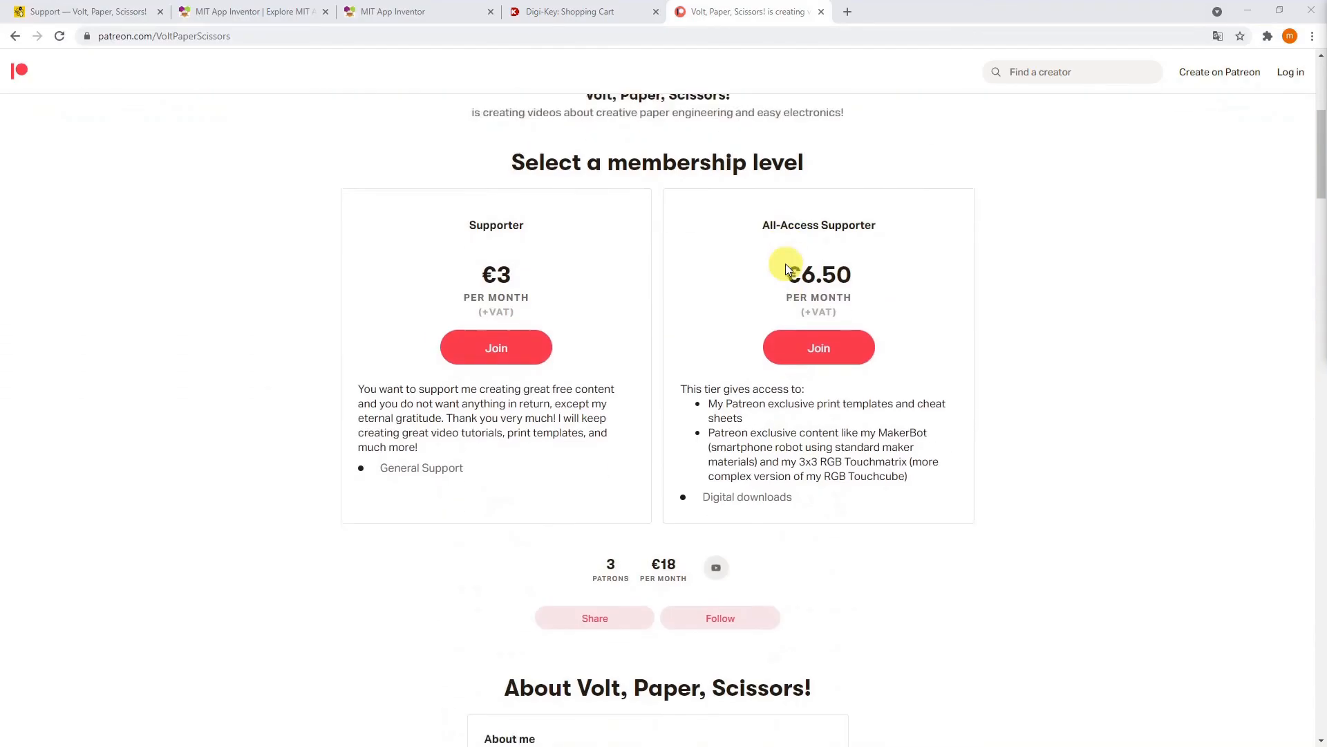
- Scroll the Volt, Paper, Scissors Patreon page past membership levels to the recent posts
{"action": "scroll", "scroll_direction": "down", "scroll_amount": 3}
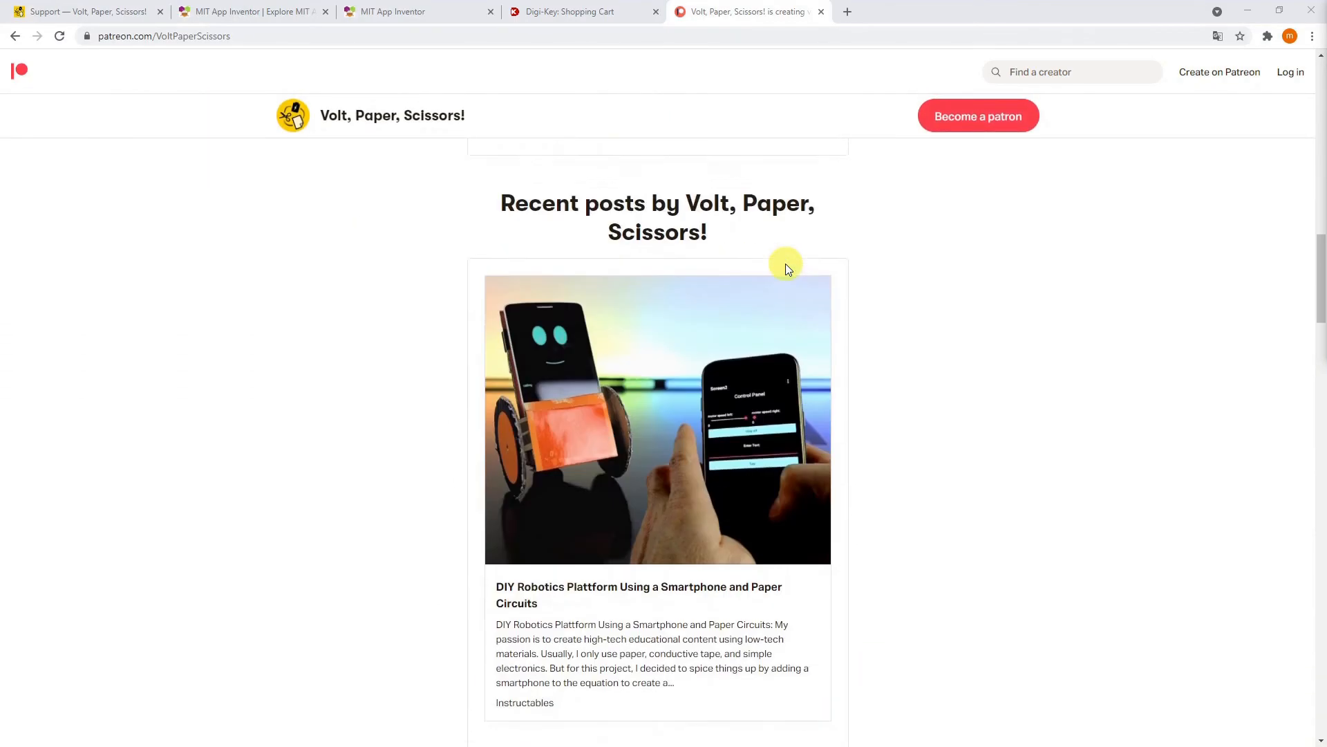
{"action": "scroll", "scroll_direction": "down", "scroll_amount": 3}
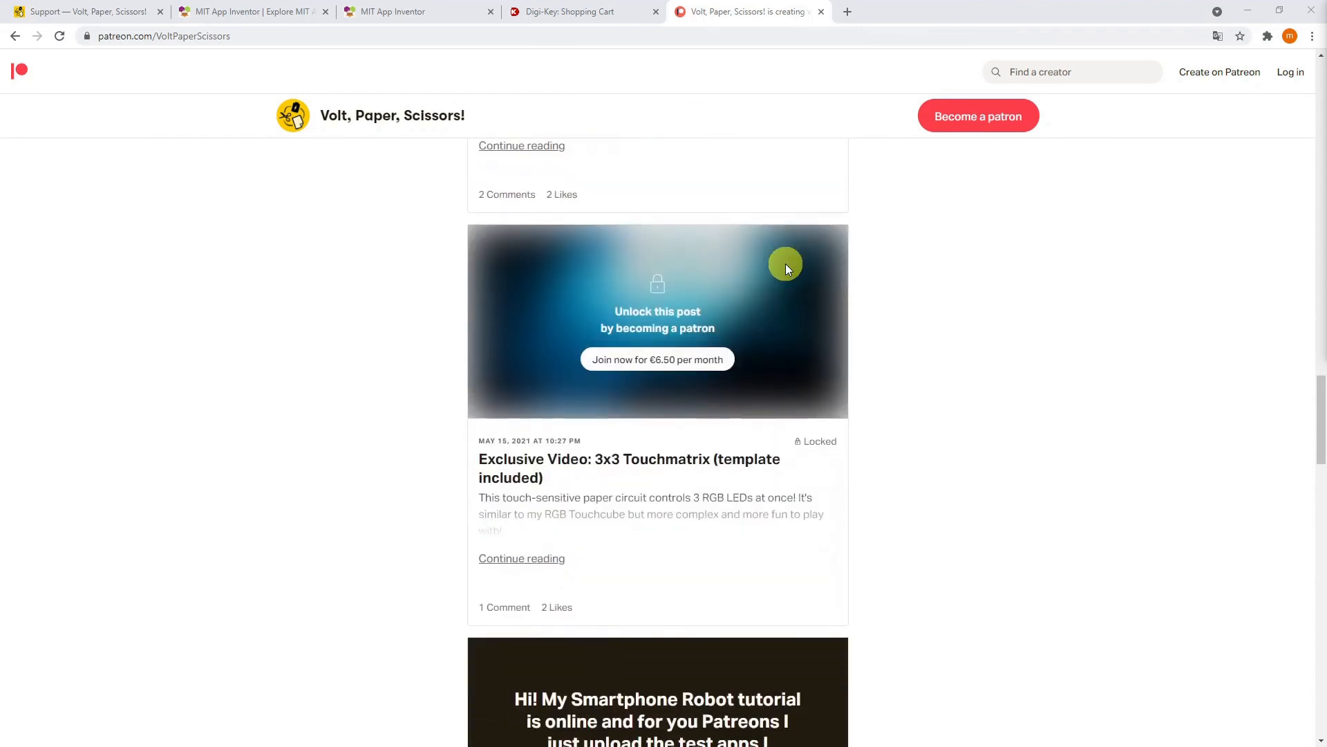